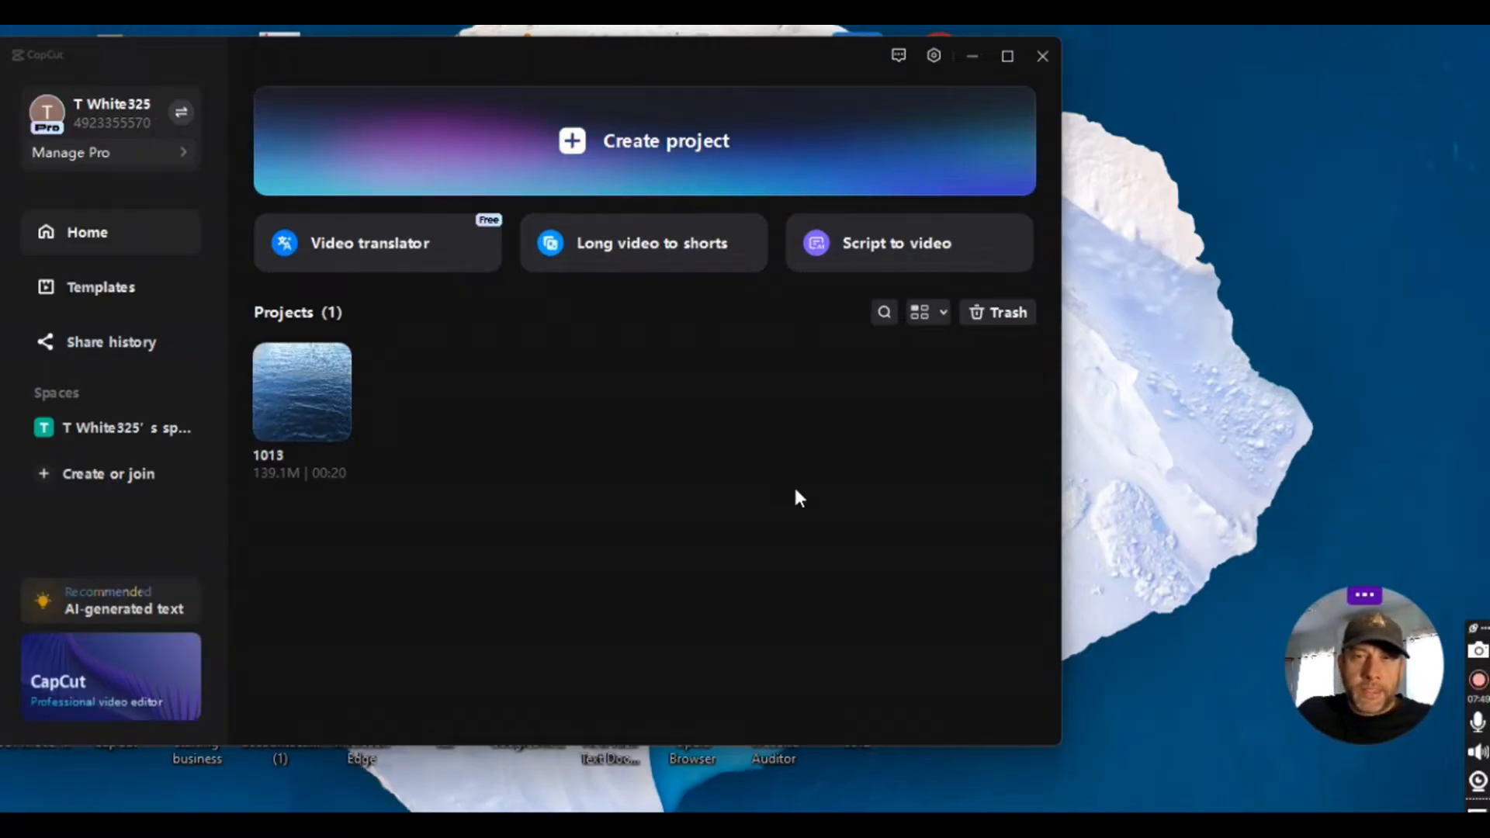
mouse_move(848, 397)
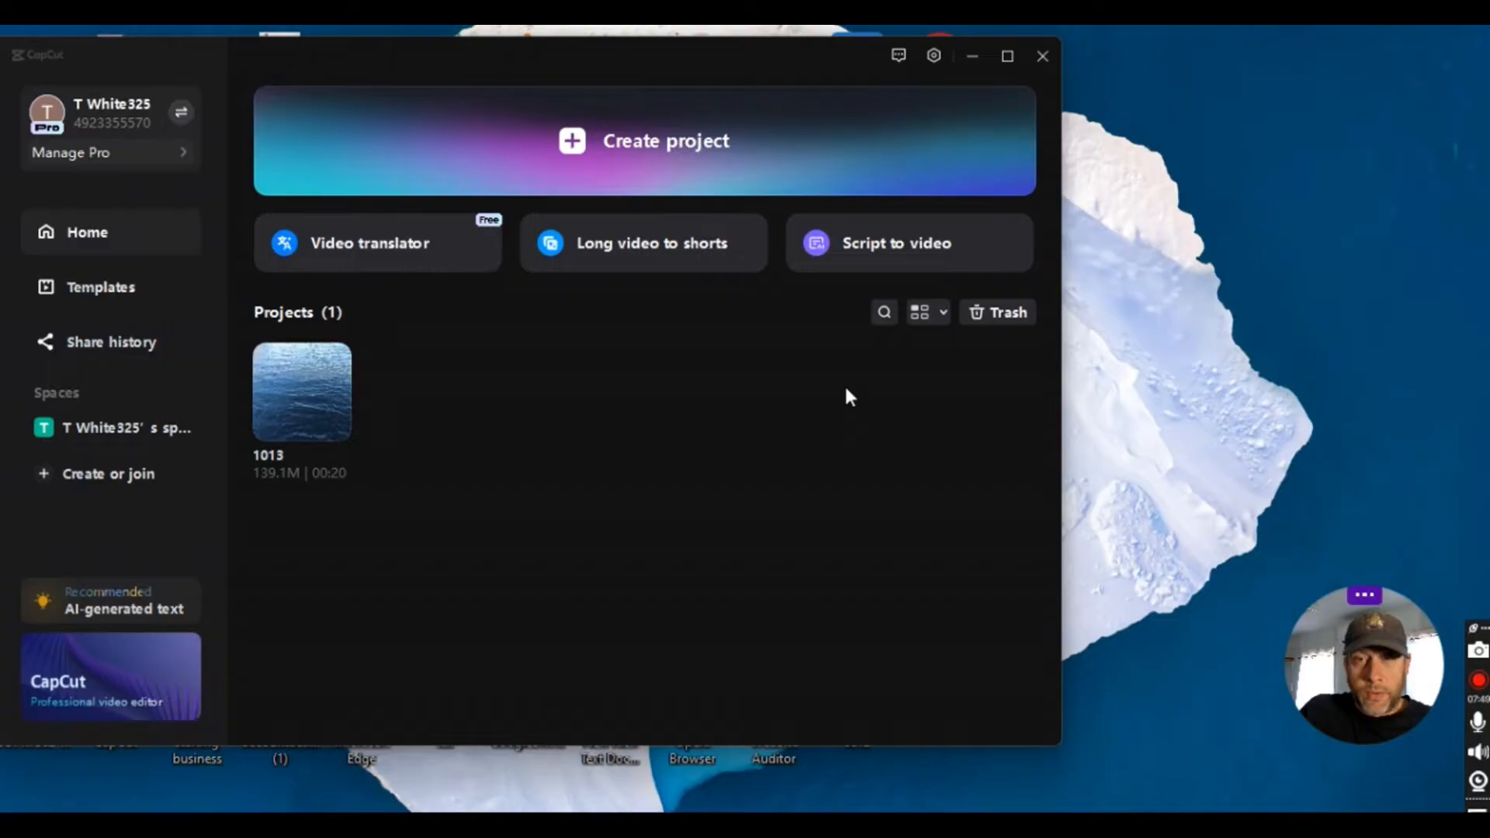
mouse_move(297, 394)
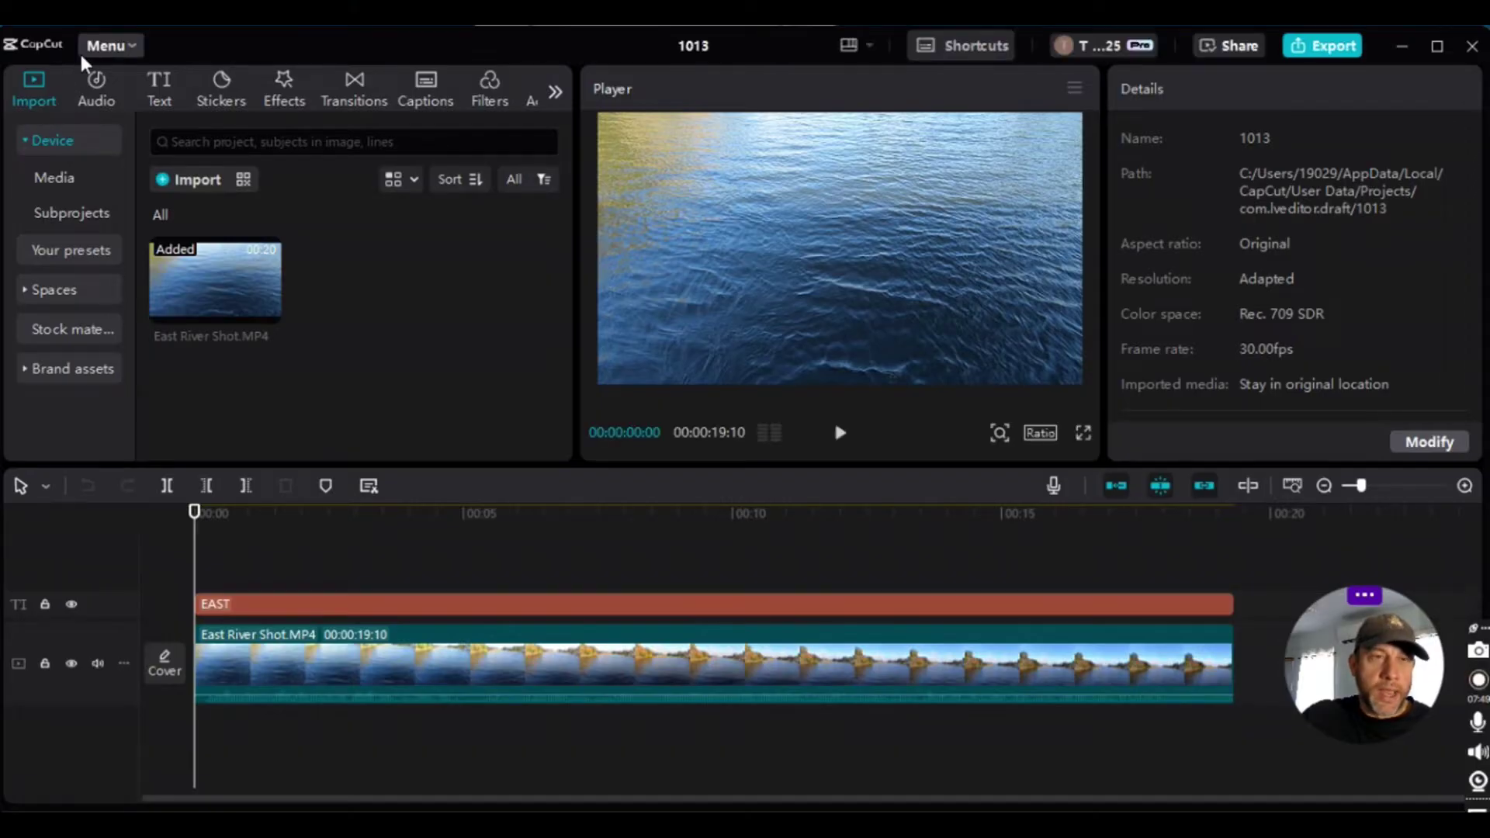
click(110, 45)
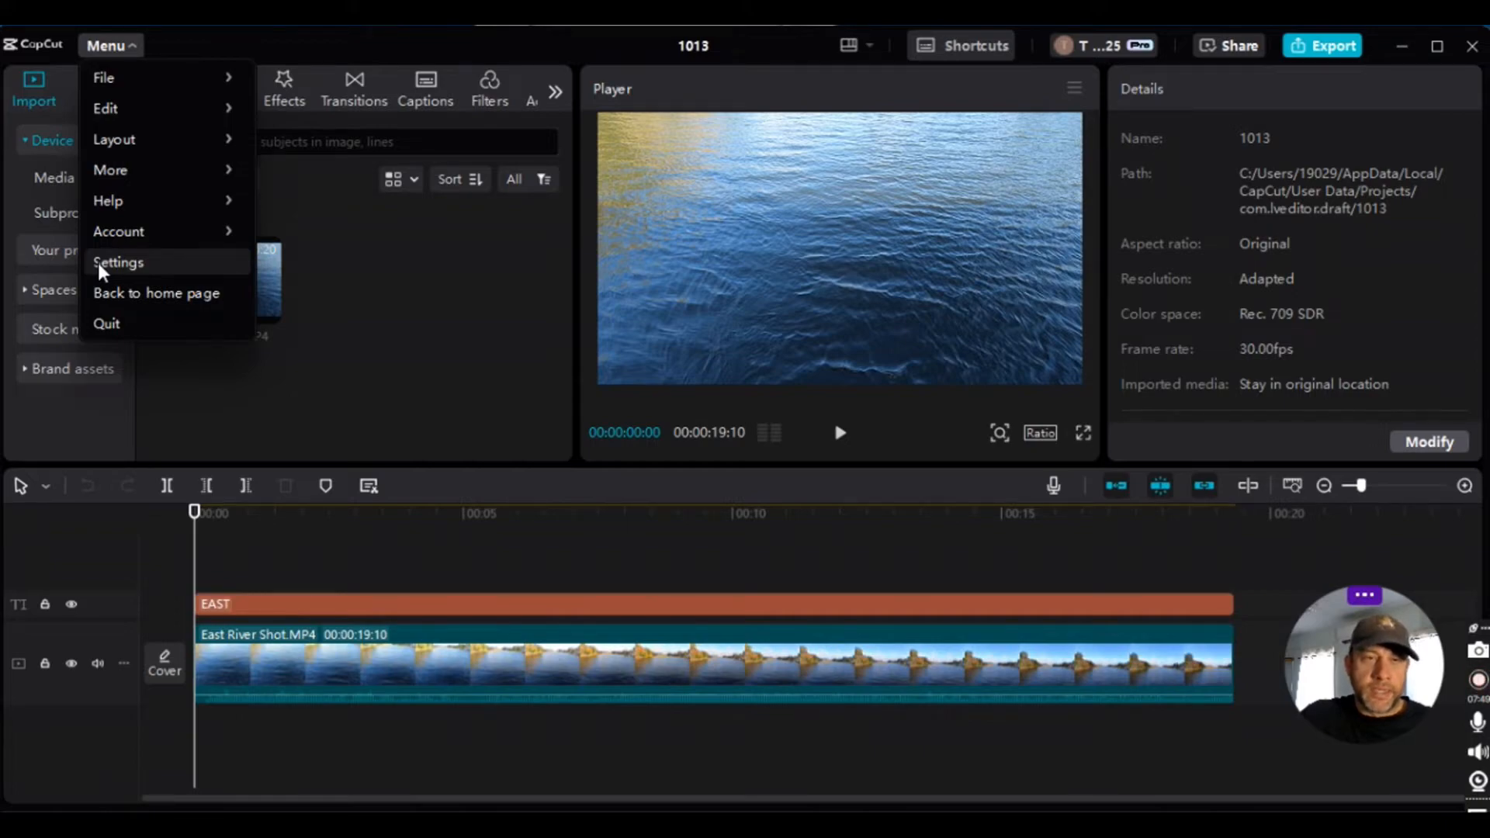
click(118, 262)
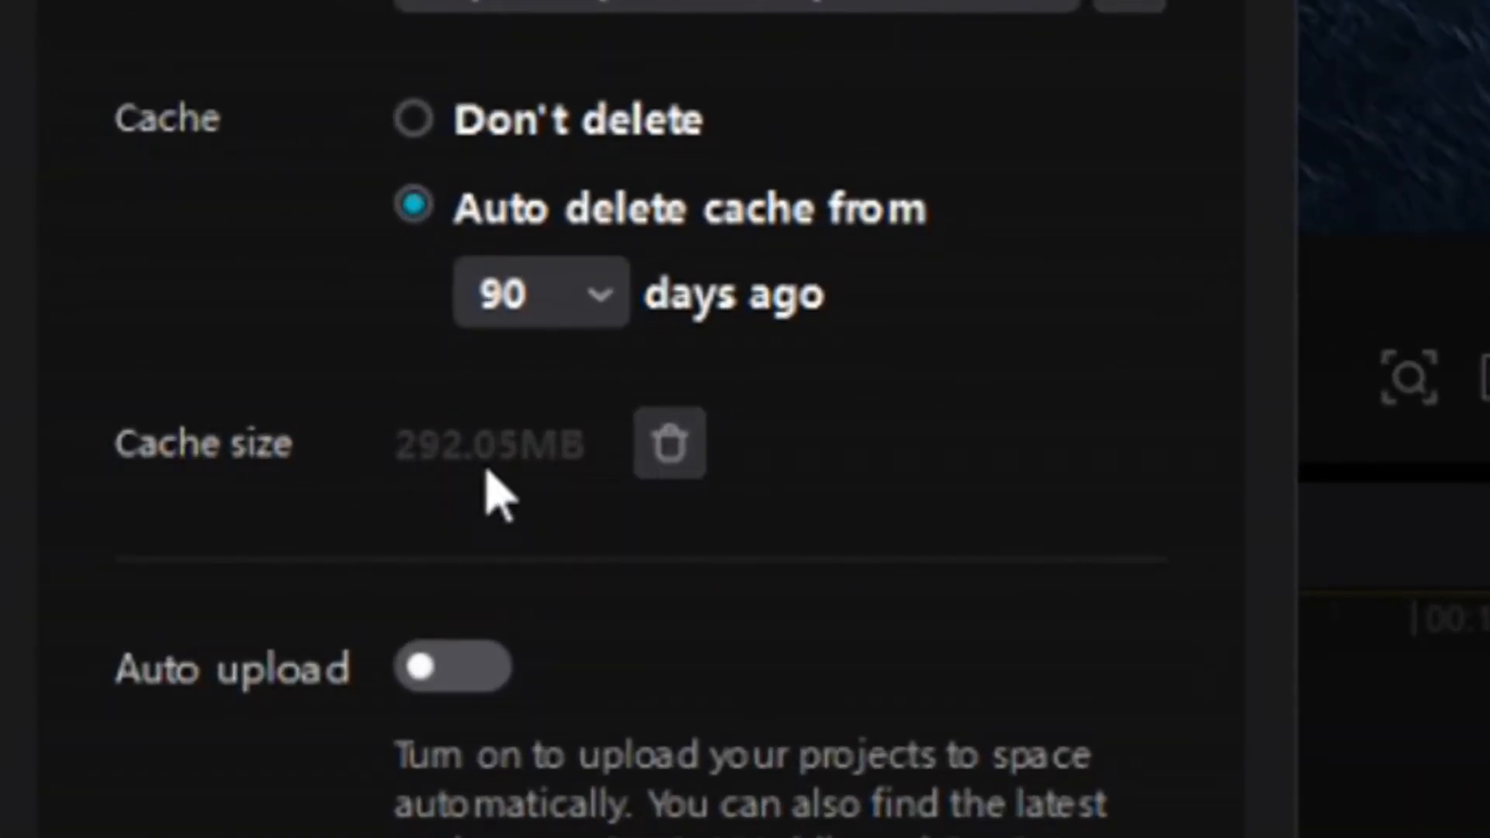
click(669, 443)
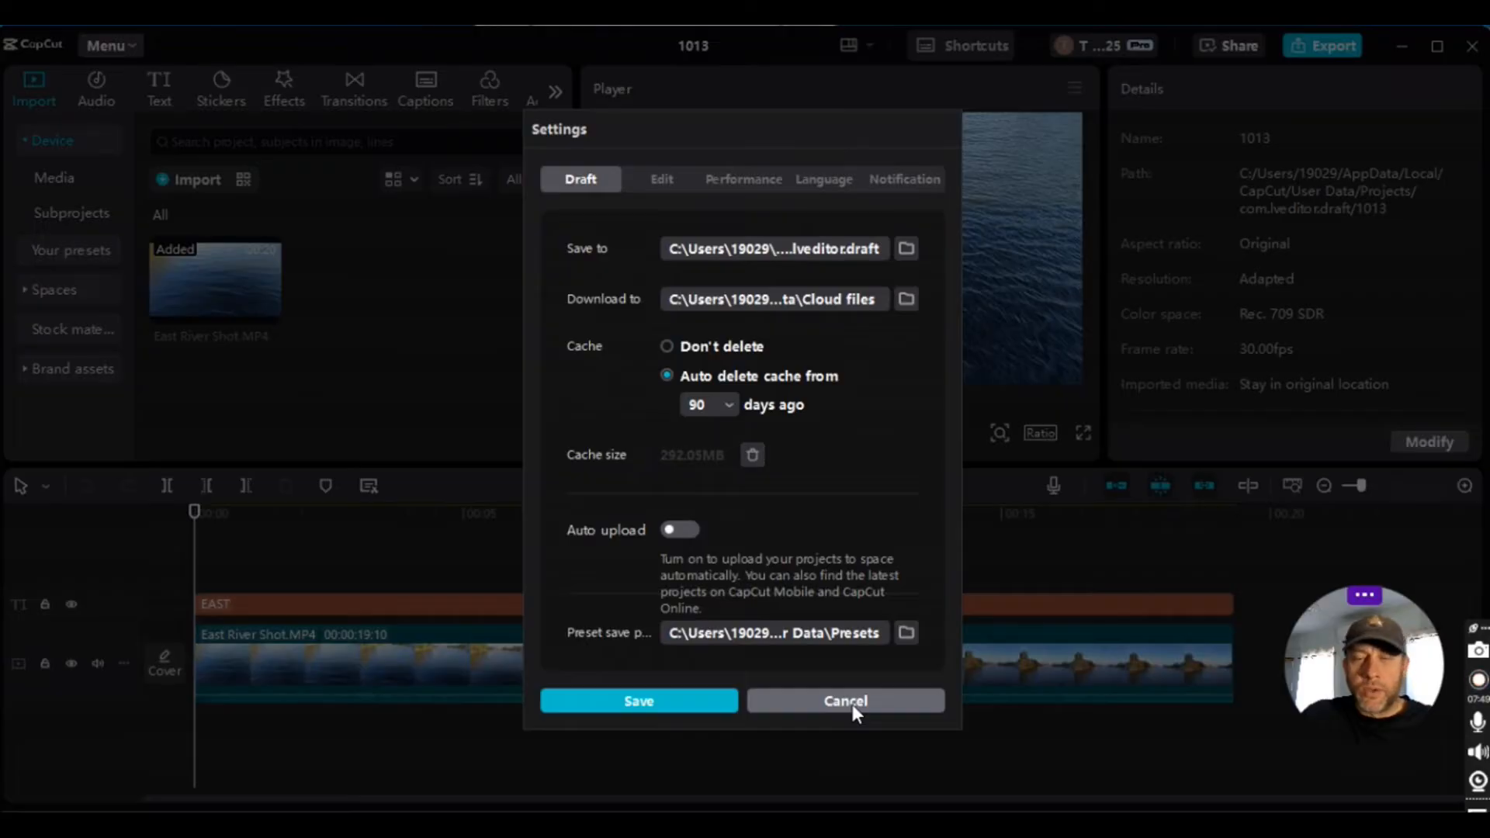
click(845, 701)
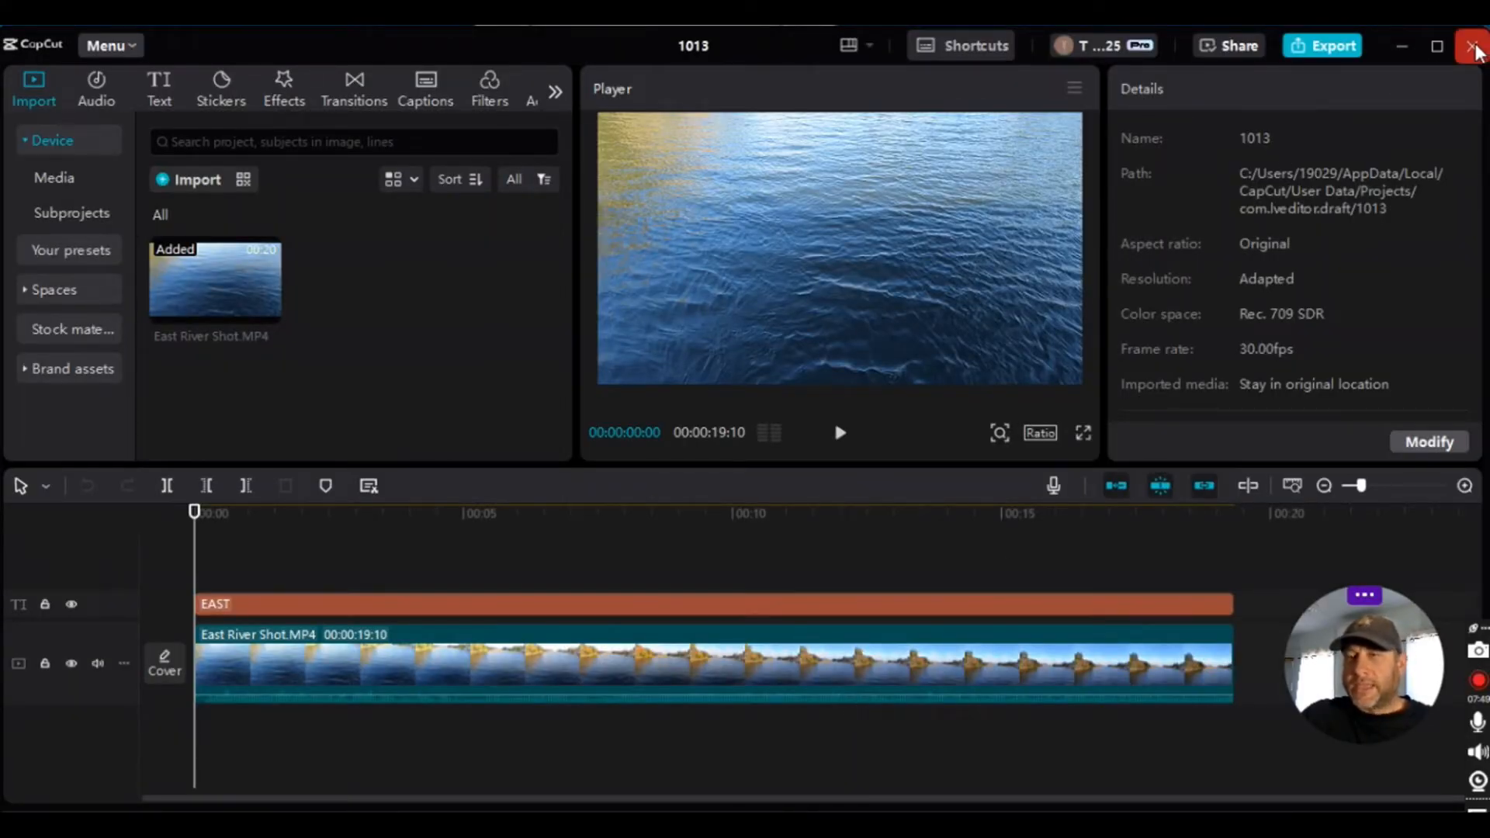
Close the 1013 project editor and relaunch CapCut from its desktop icon
click(1469, 45)
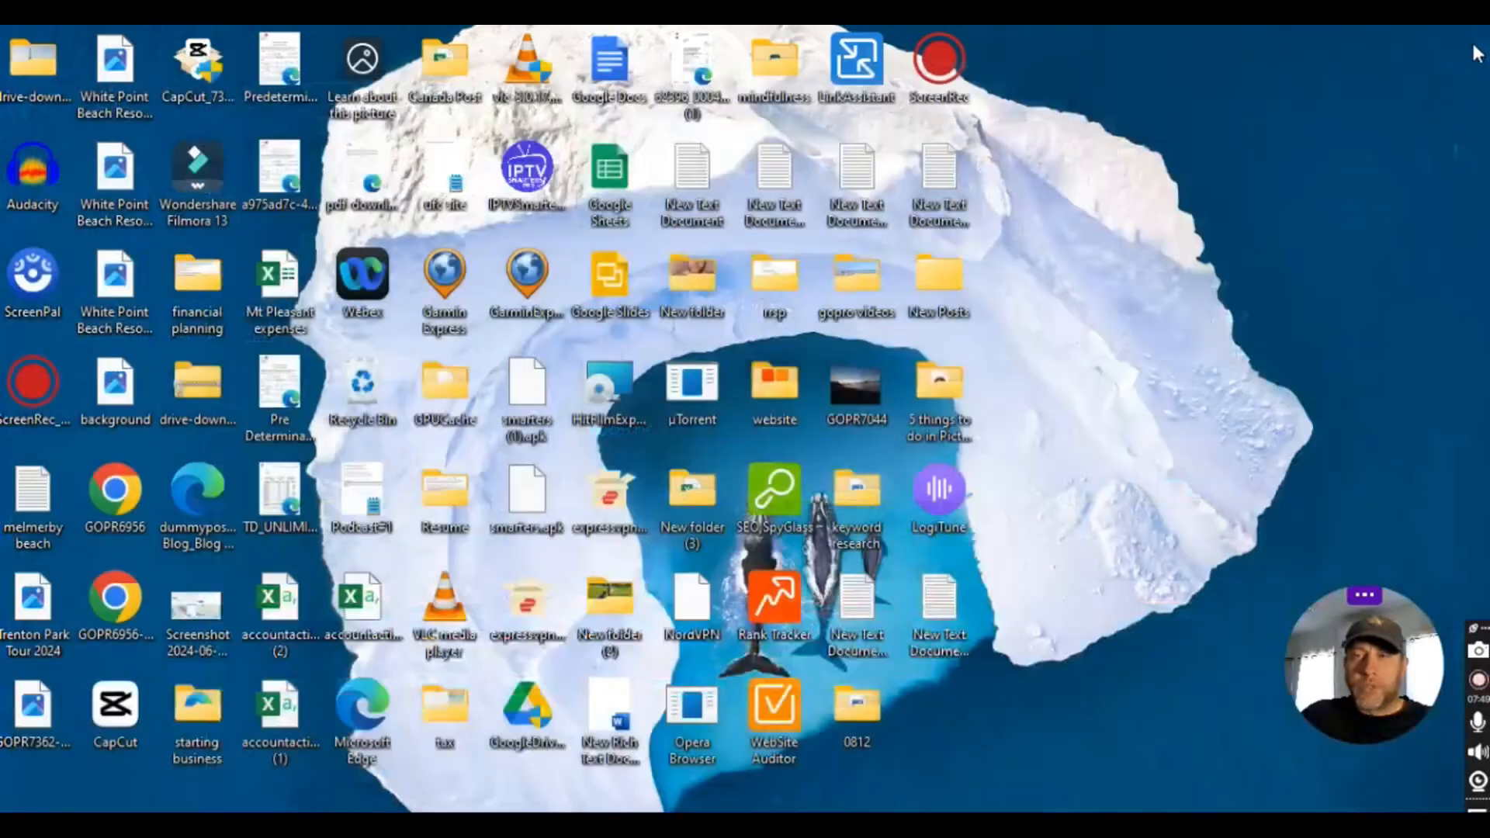
double_click(114, 704)
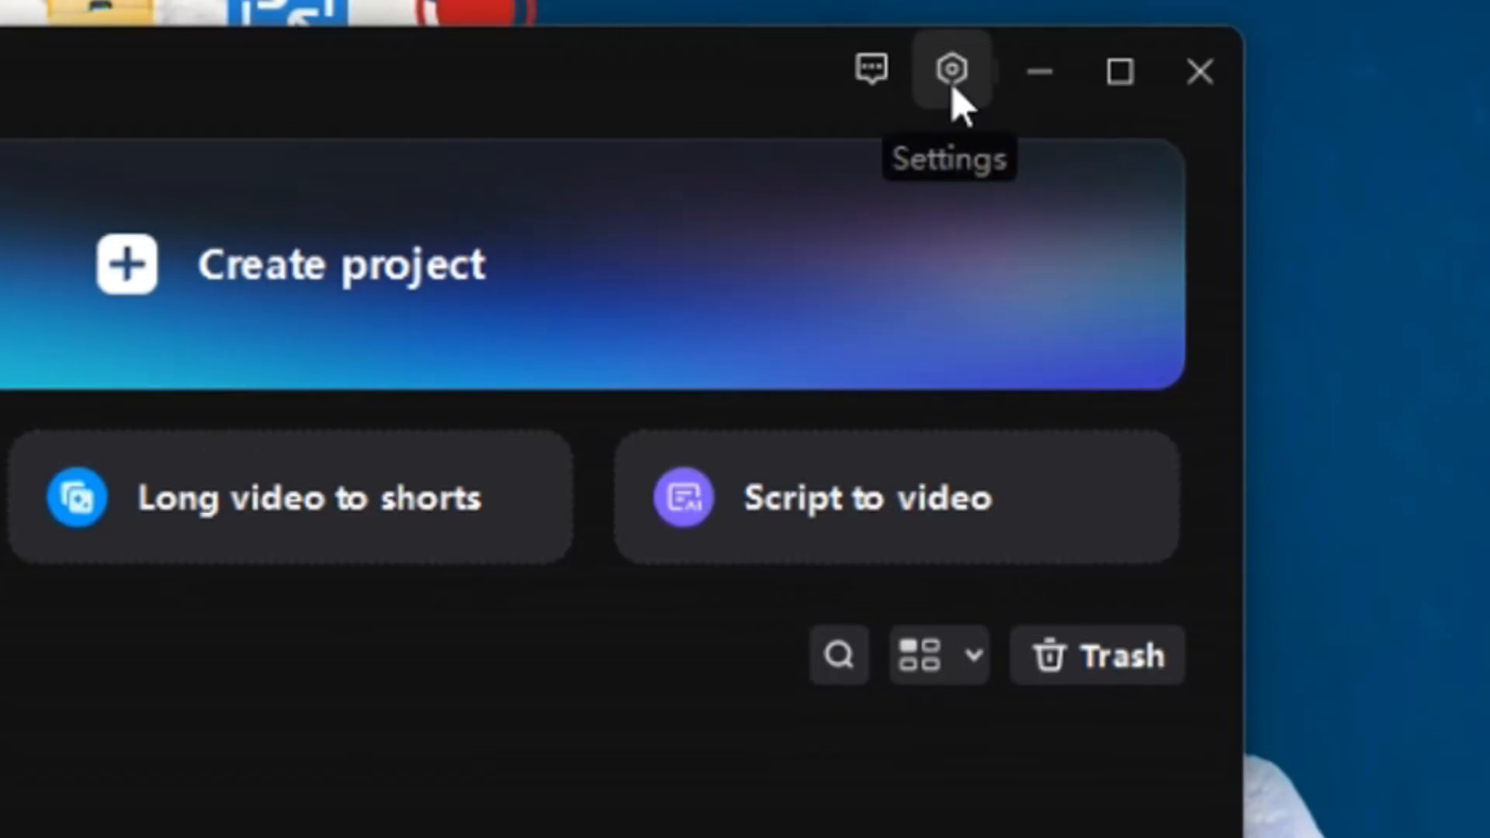
Open Settings from the gear menu on the CapCut home screen
click(952, 70)
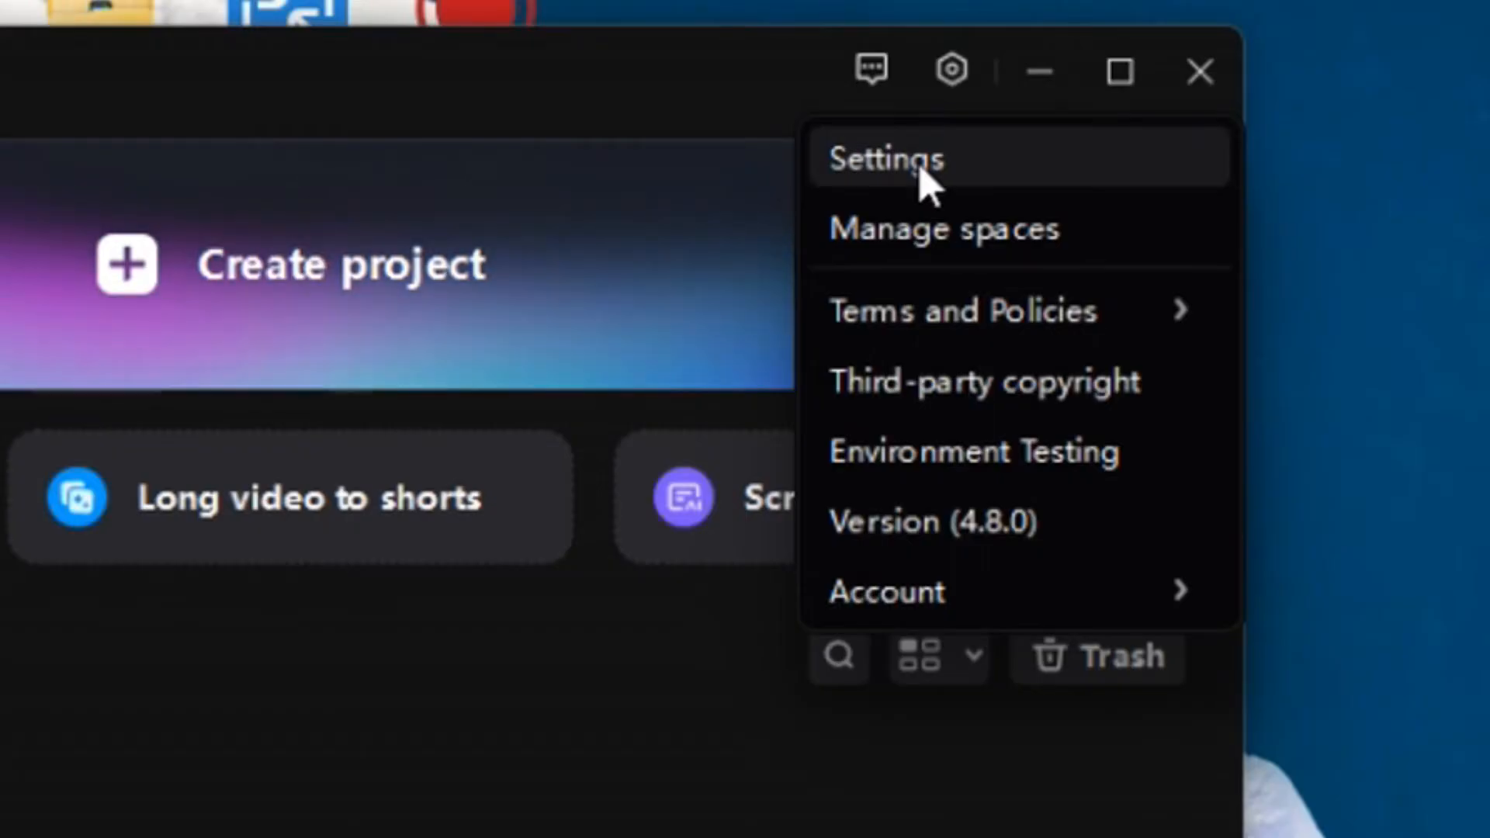
click(889, 159)
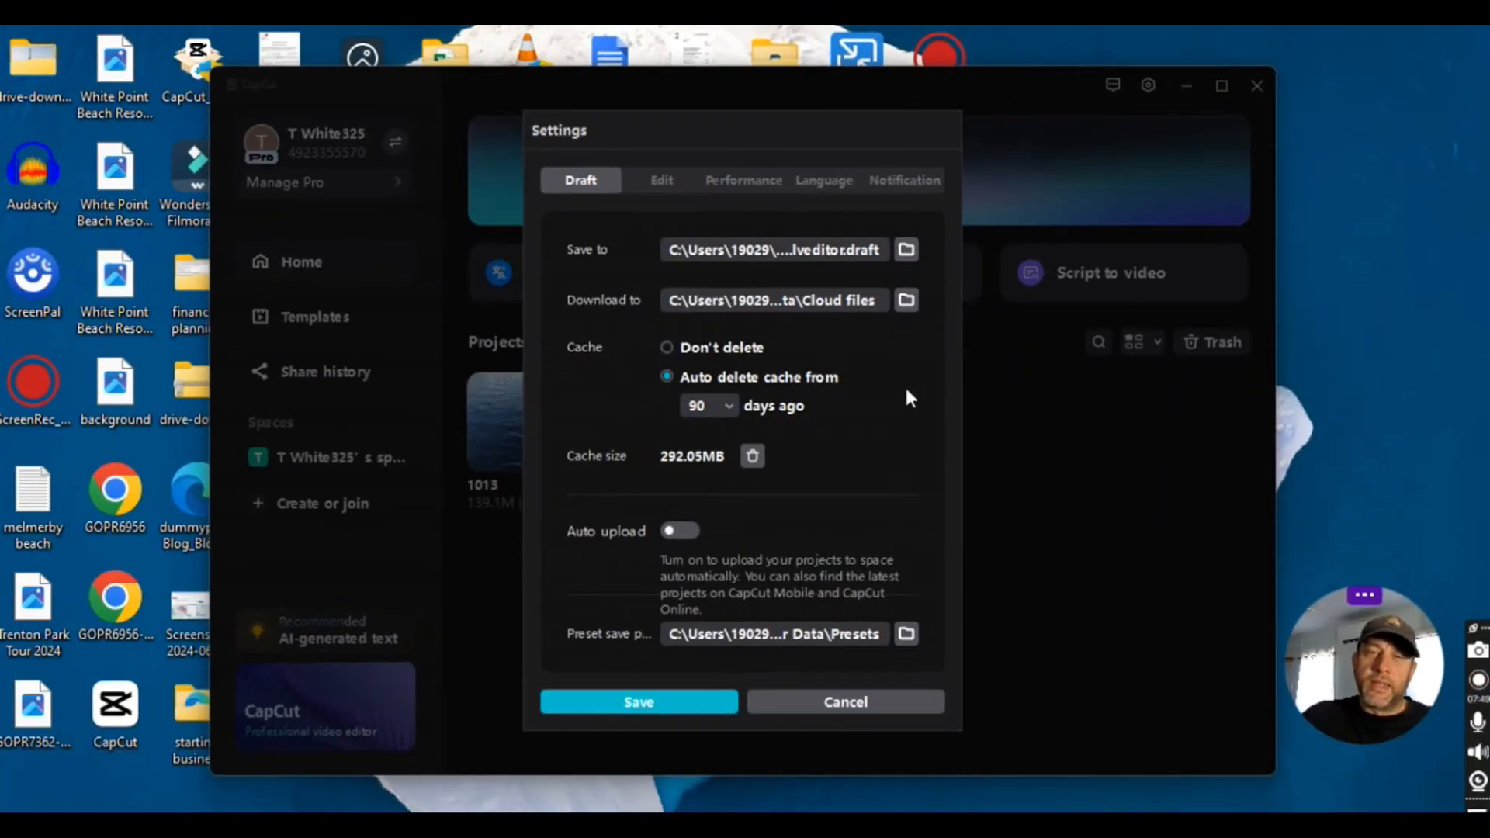
mouse_move(788, 549)
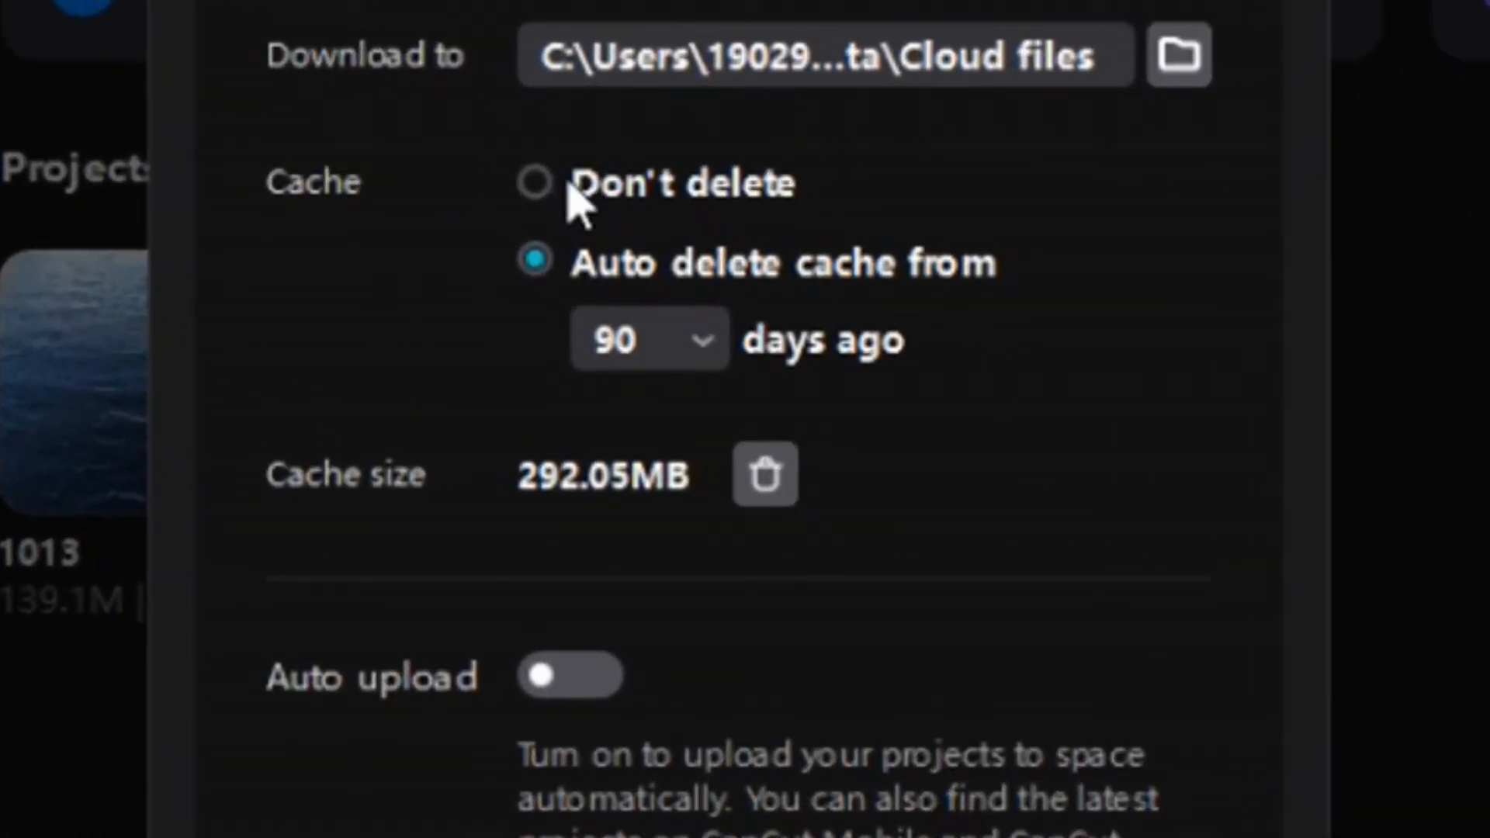
mouse_move(922, 295)
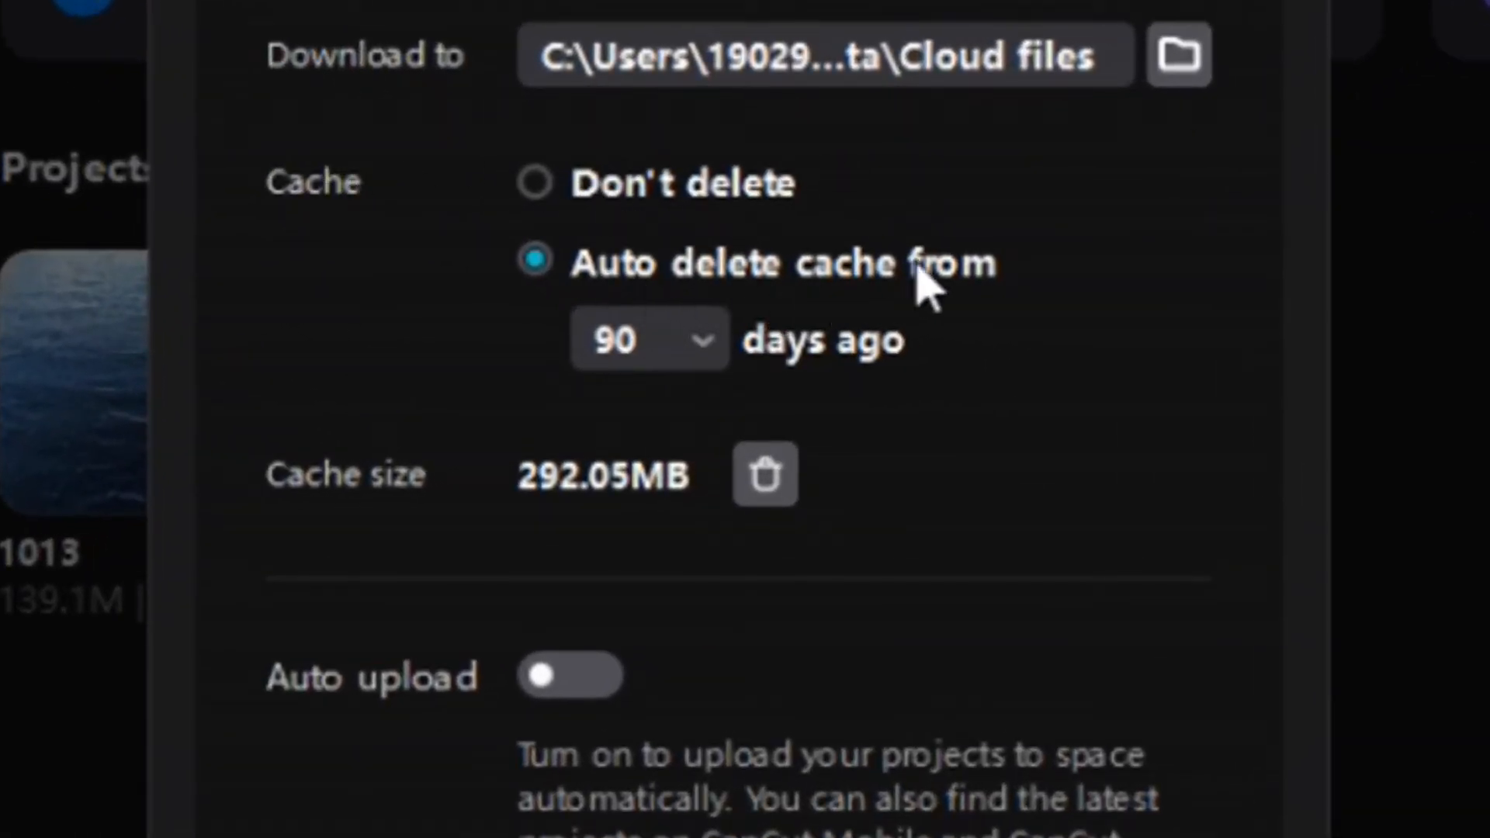
mouse_move(747, 399)
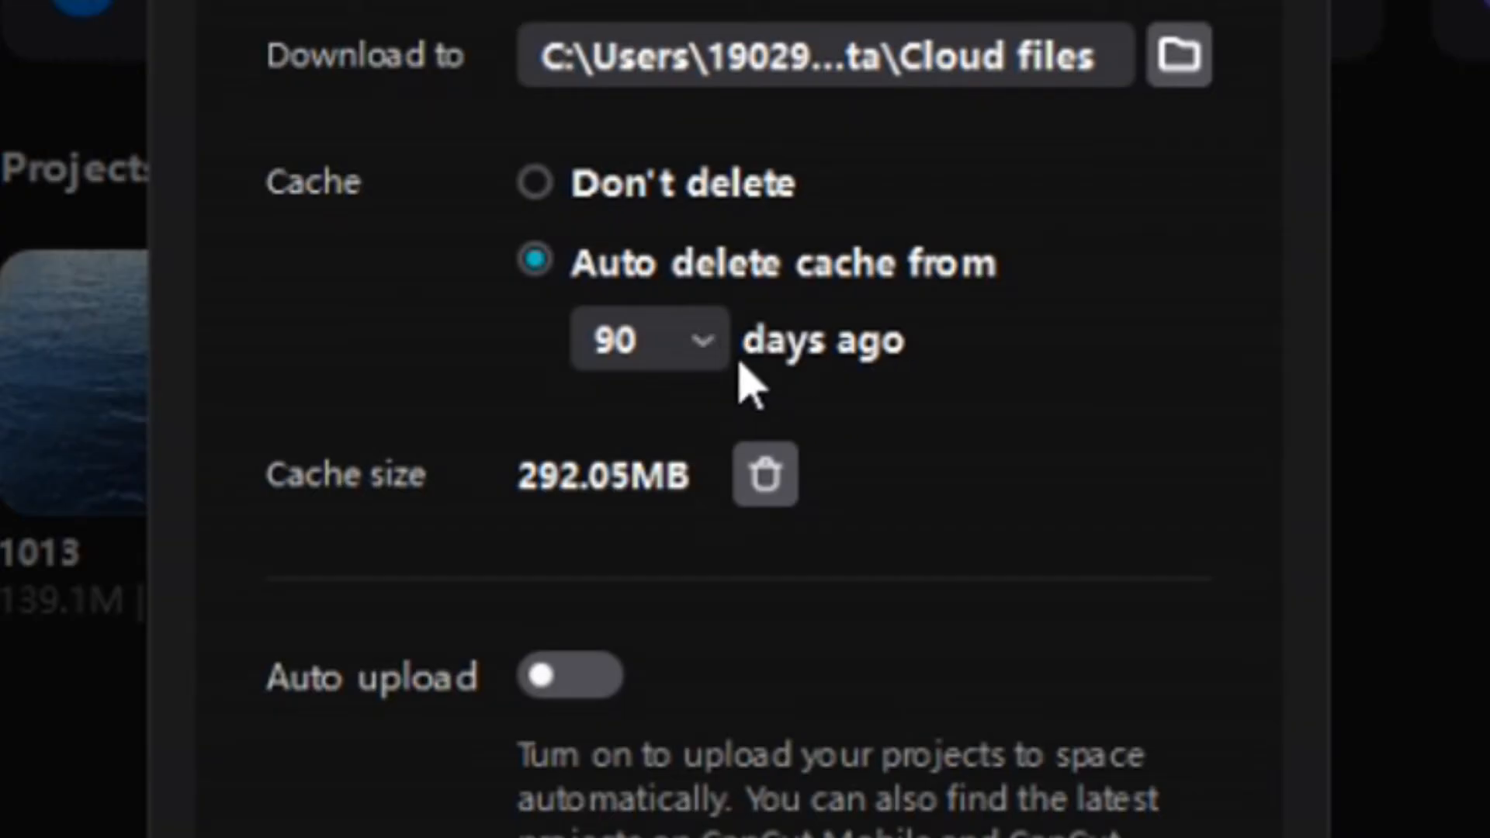
click(650, 341)
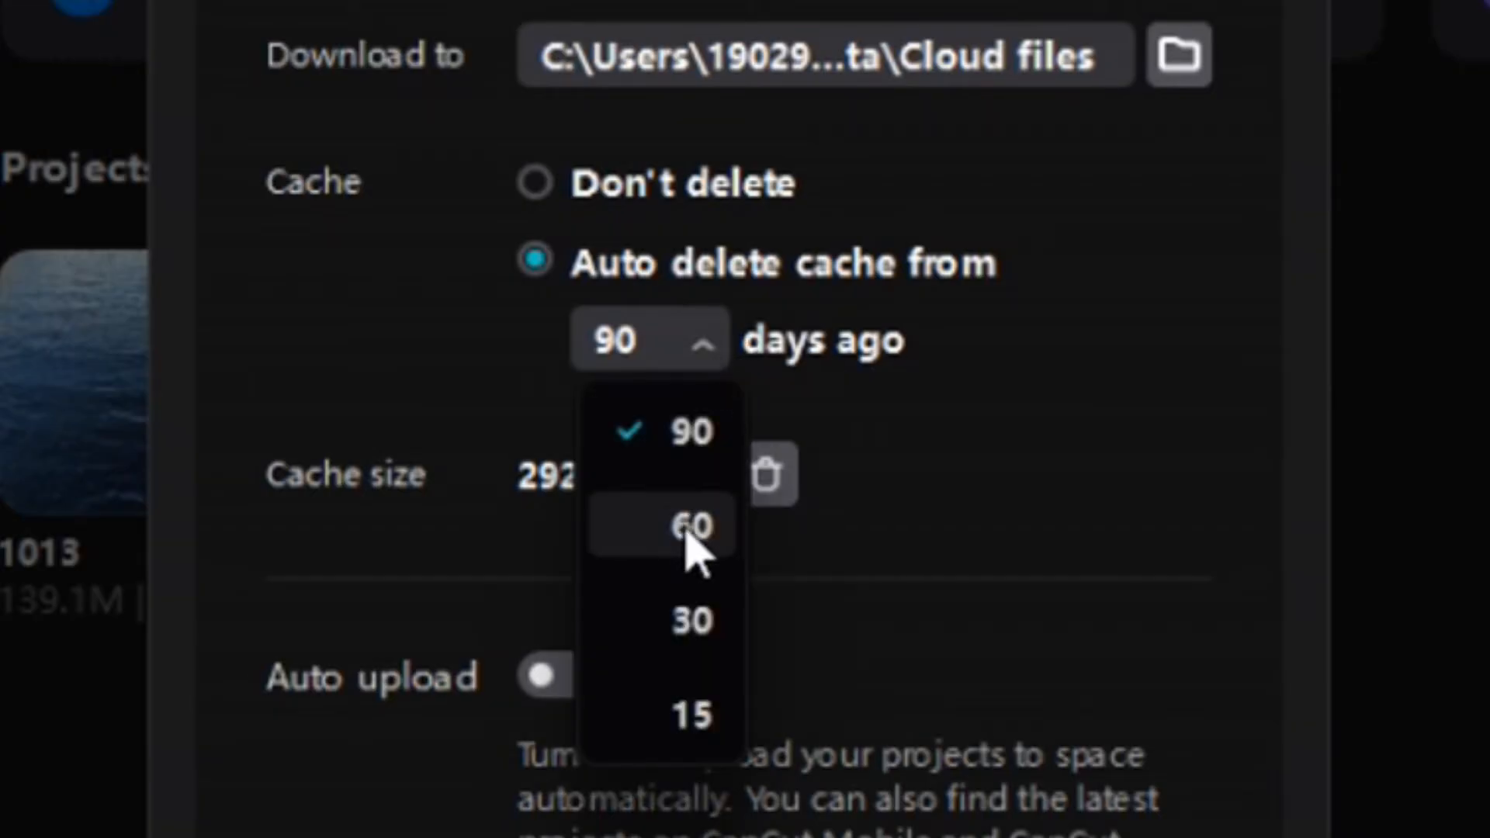
mouse_move(668, 720)
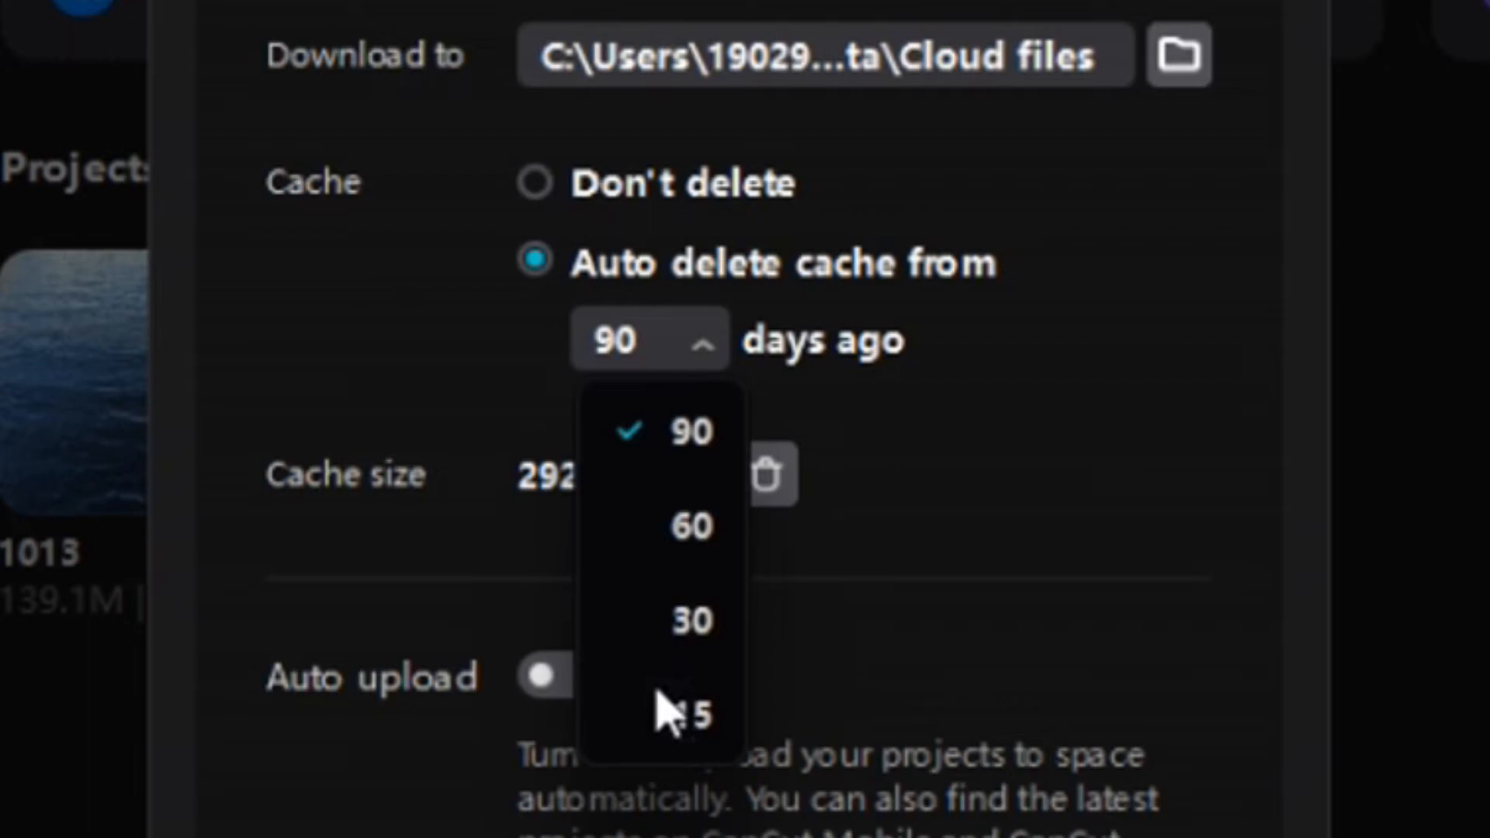
mouse_move(1060, 353)
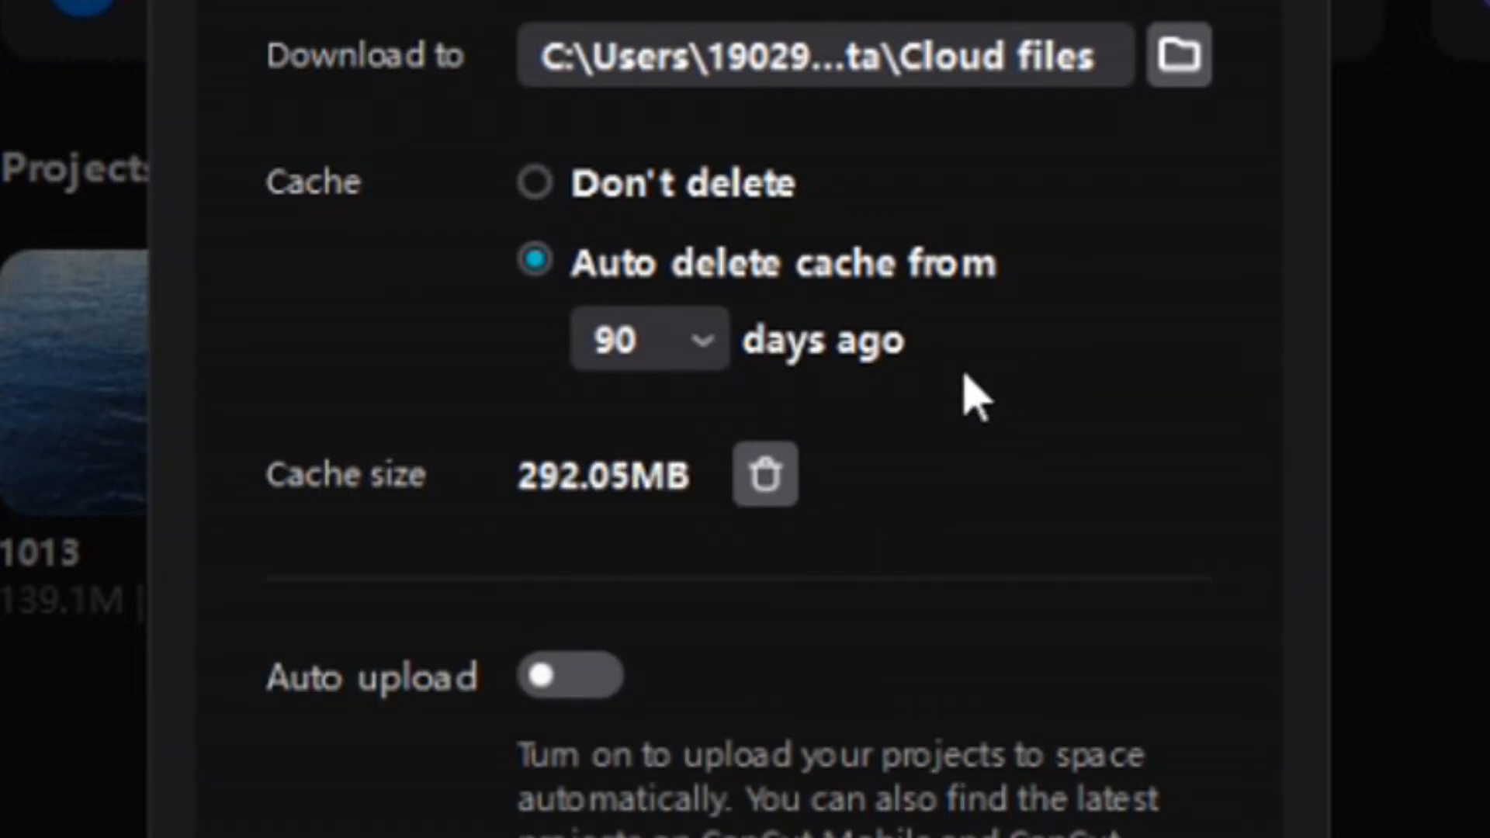
mouse_move(345, 517)
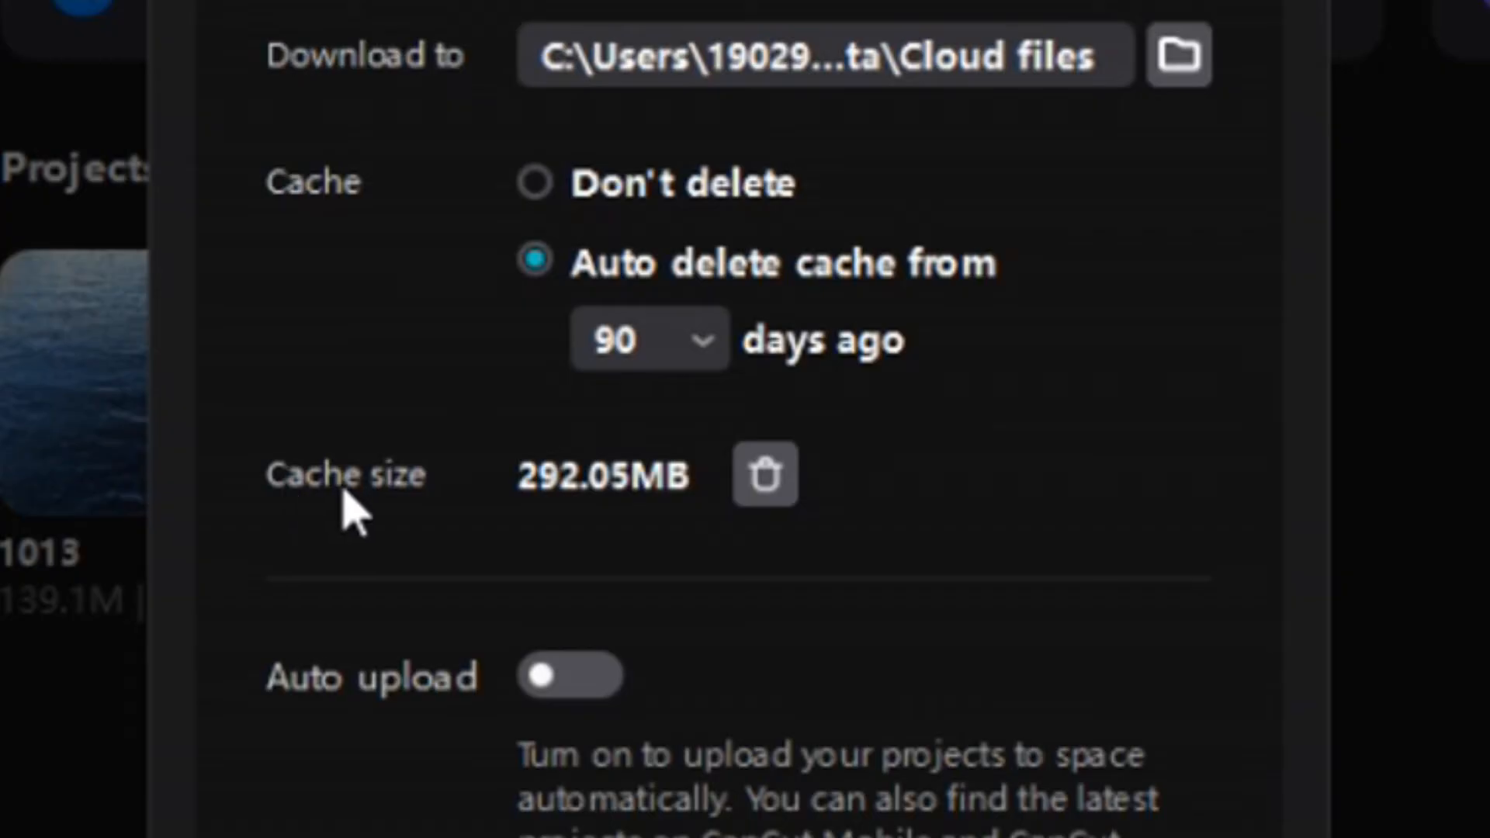
mouse_move(584, 533)
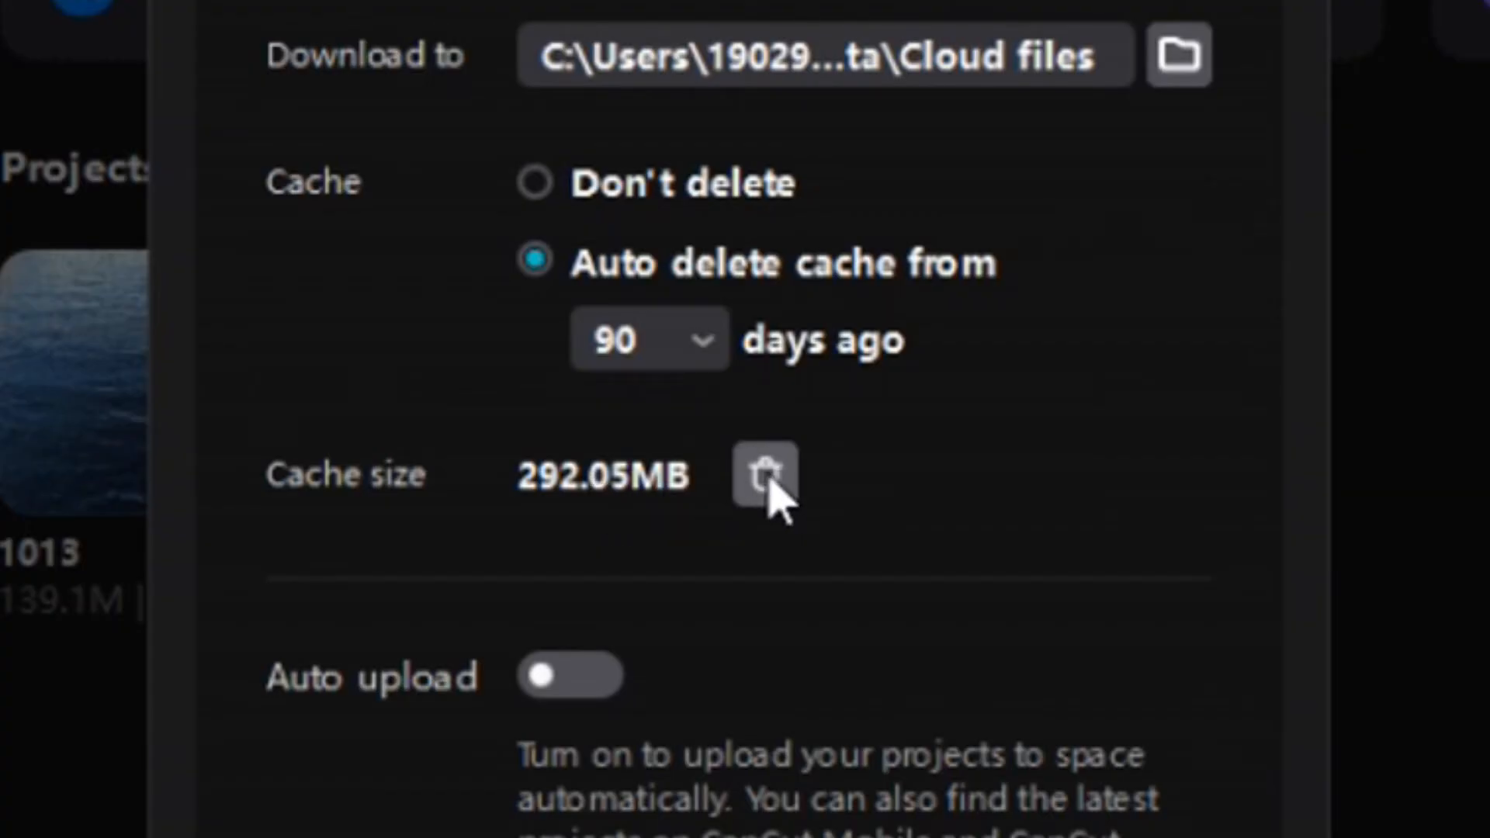
mouse_move(758, 500)
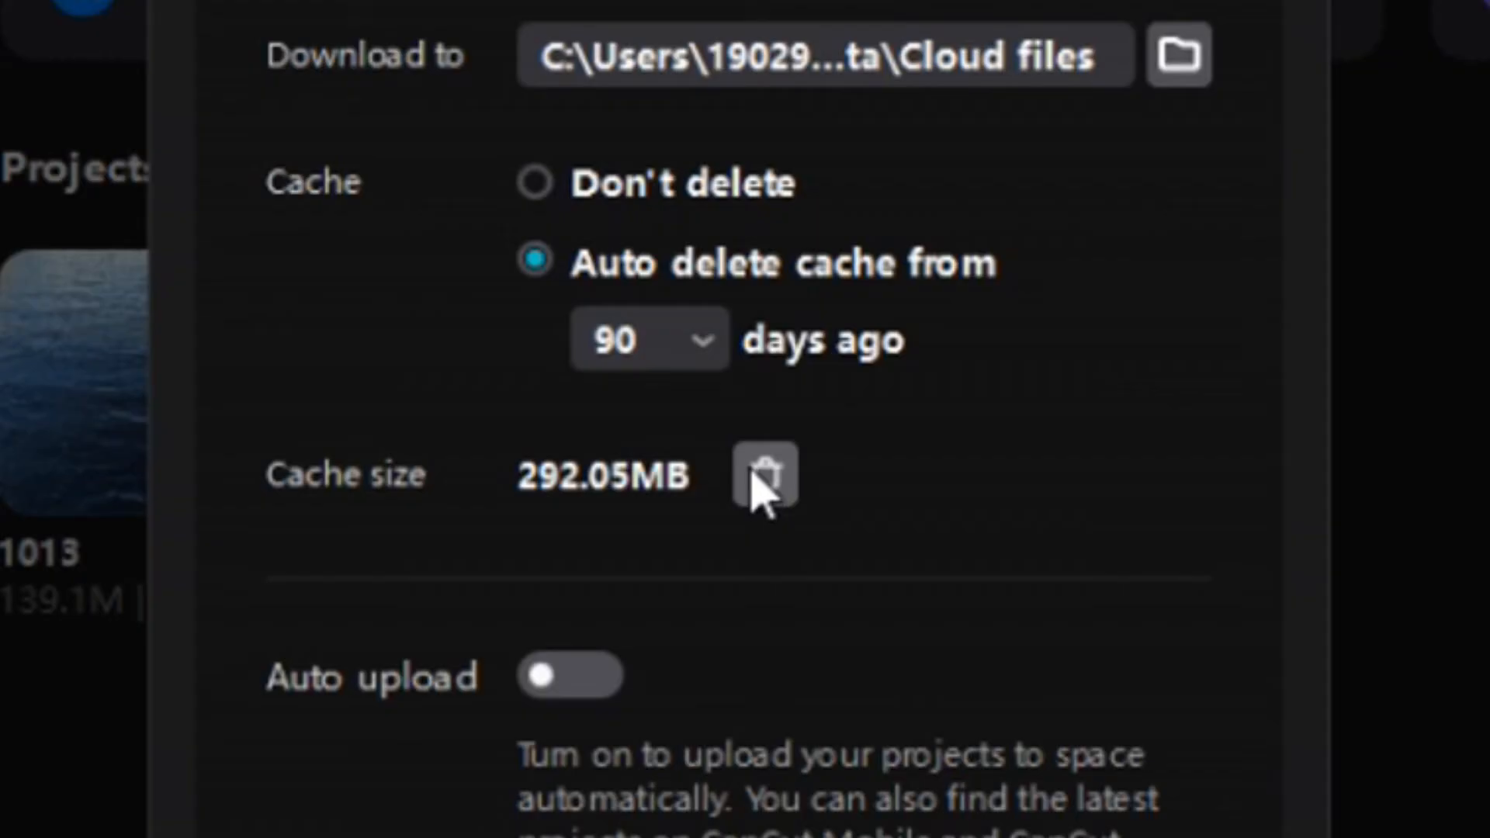
mouse_move(779, 514)
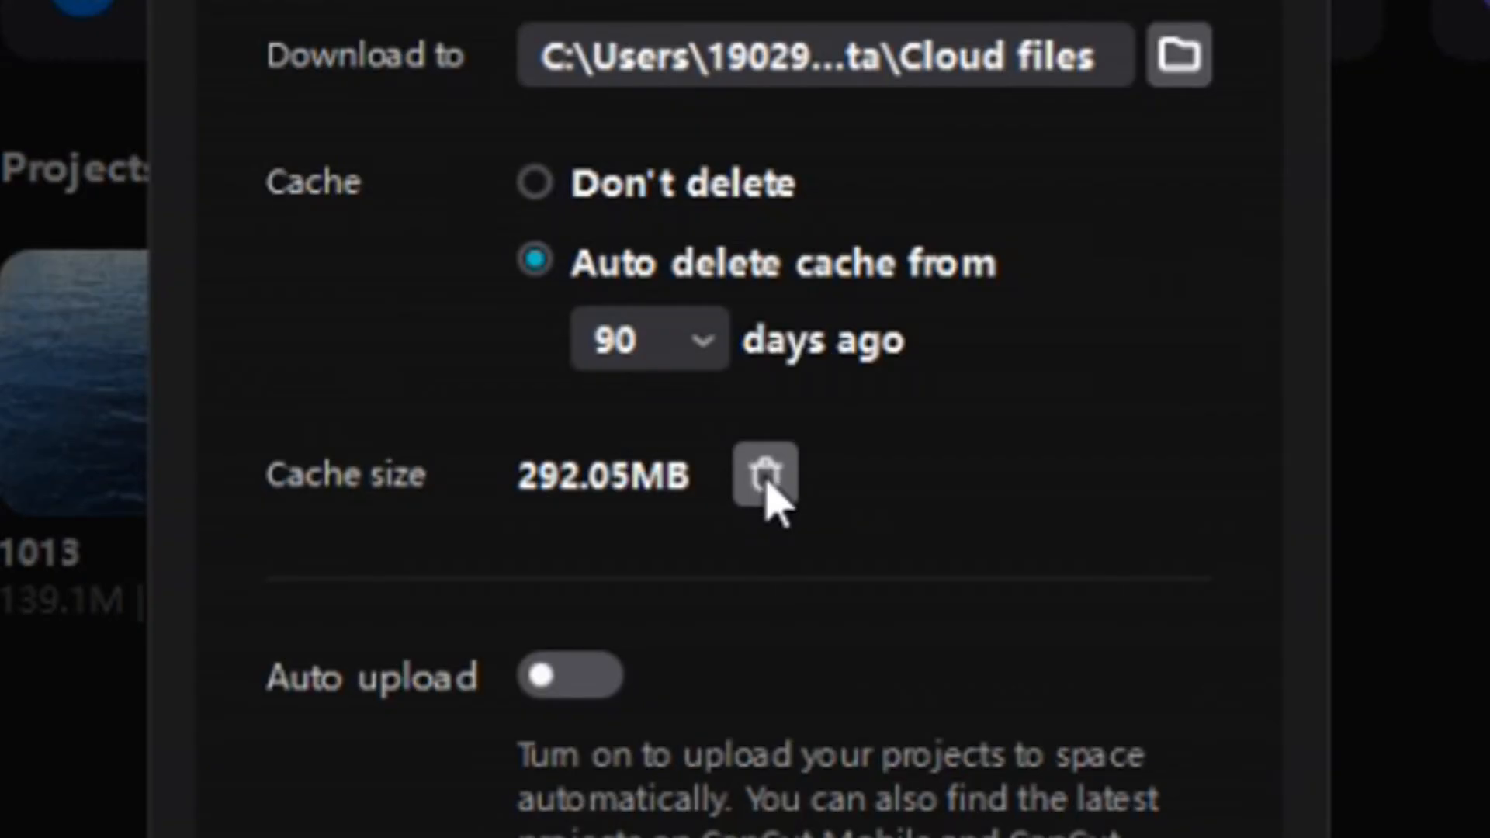
Request clearing the 292.05MB cache from the trash icon beside Cache size
click(765, 480)
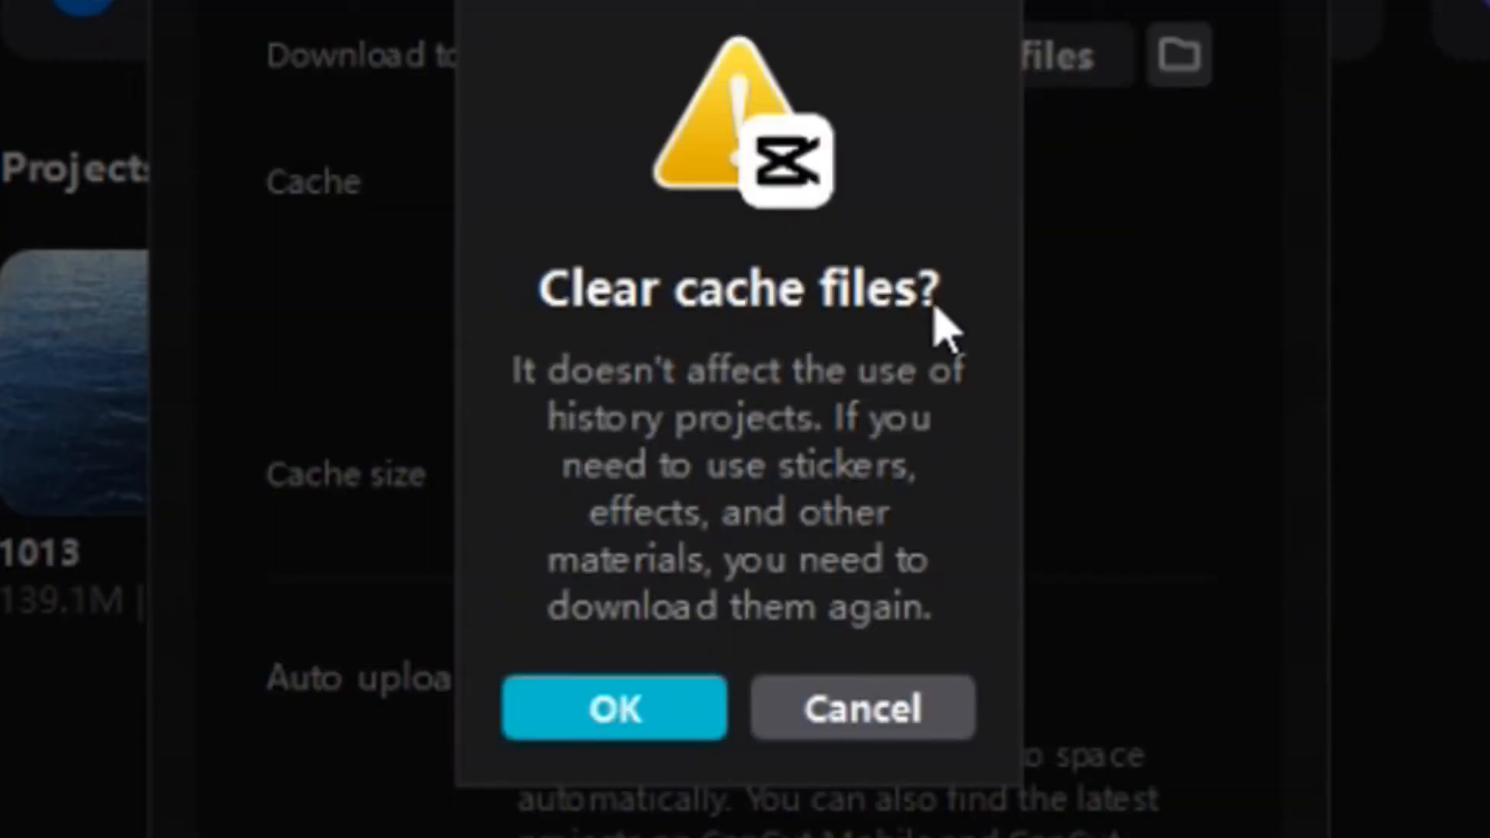
mouse_move(712, 477)
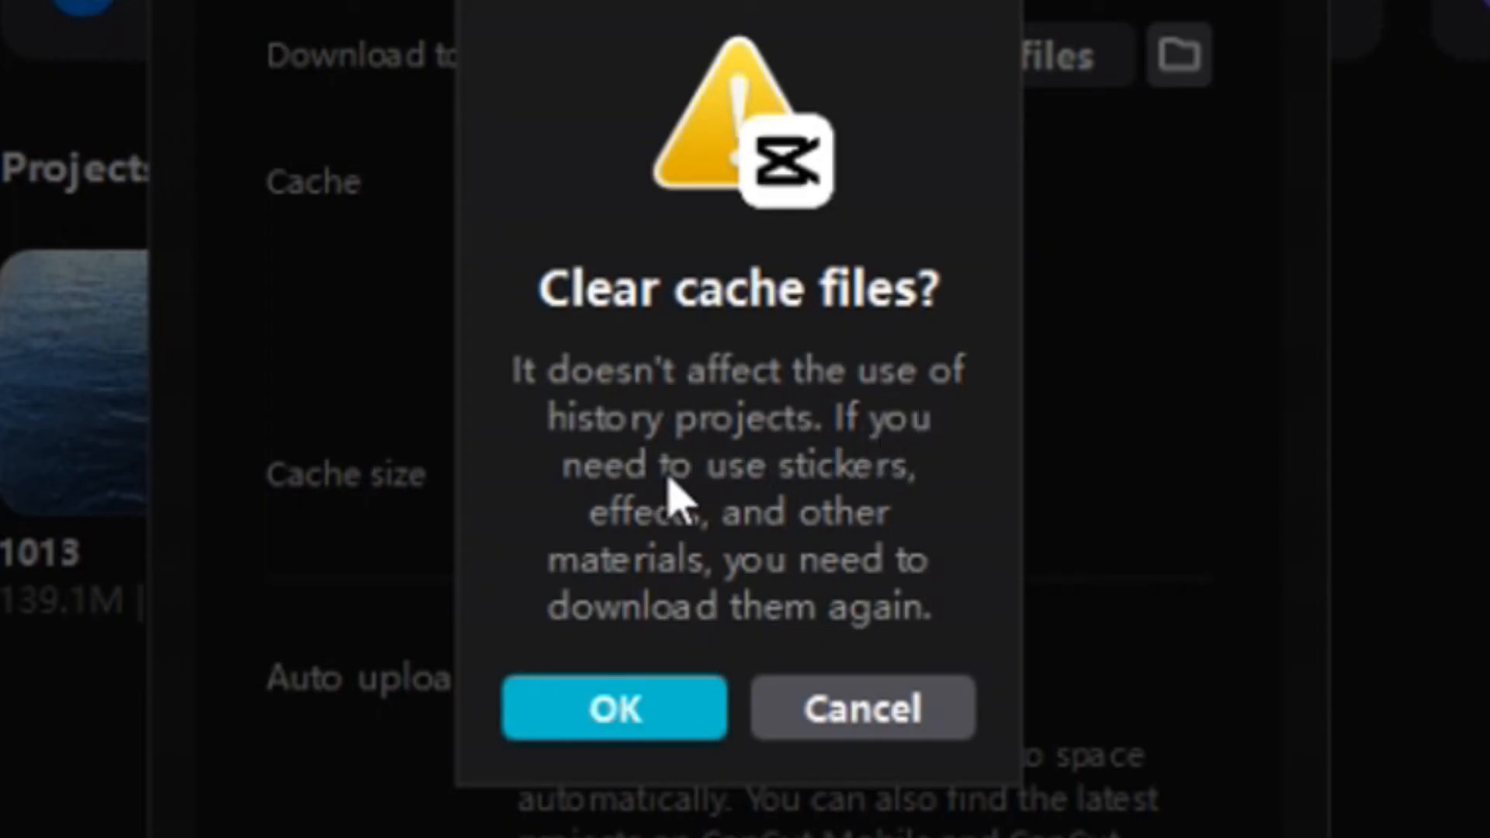
mouse_move(674, 623)
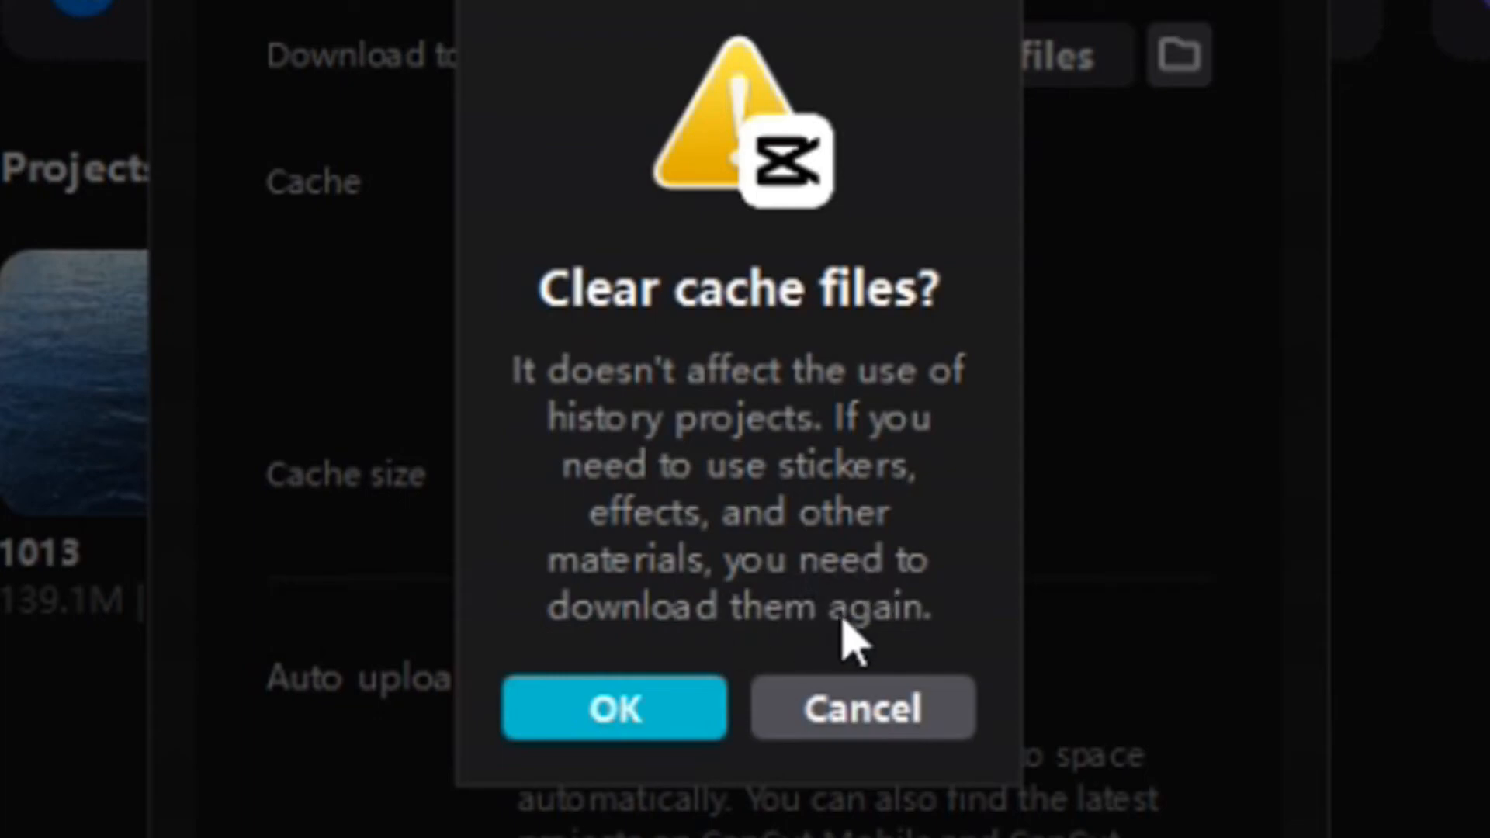
mouse_move(700, 521)
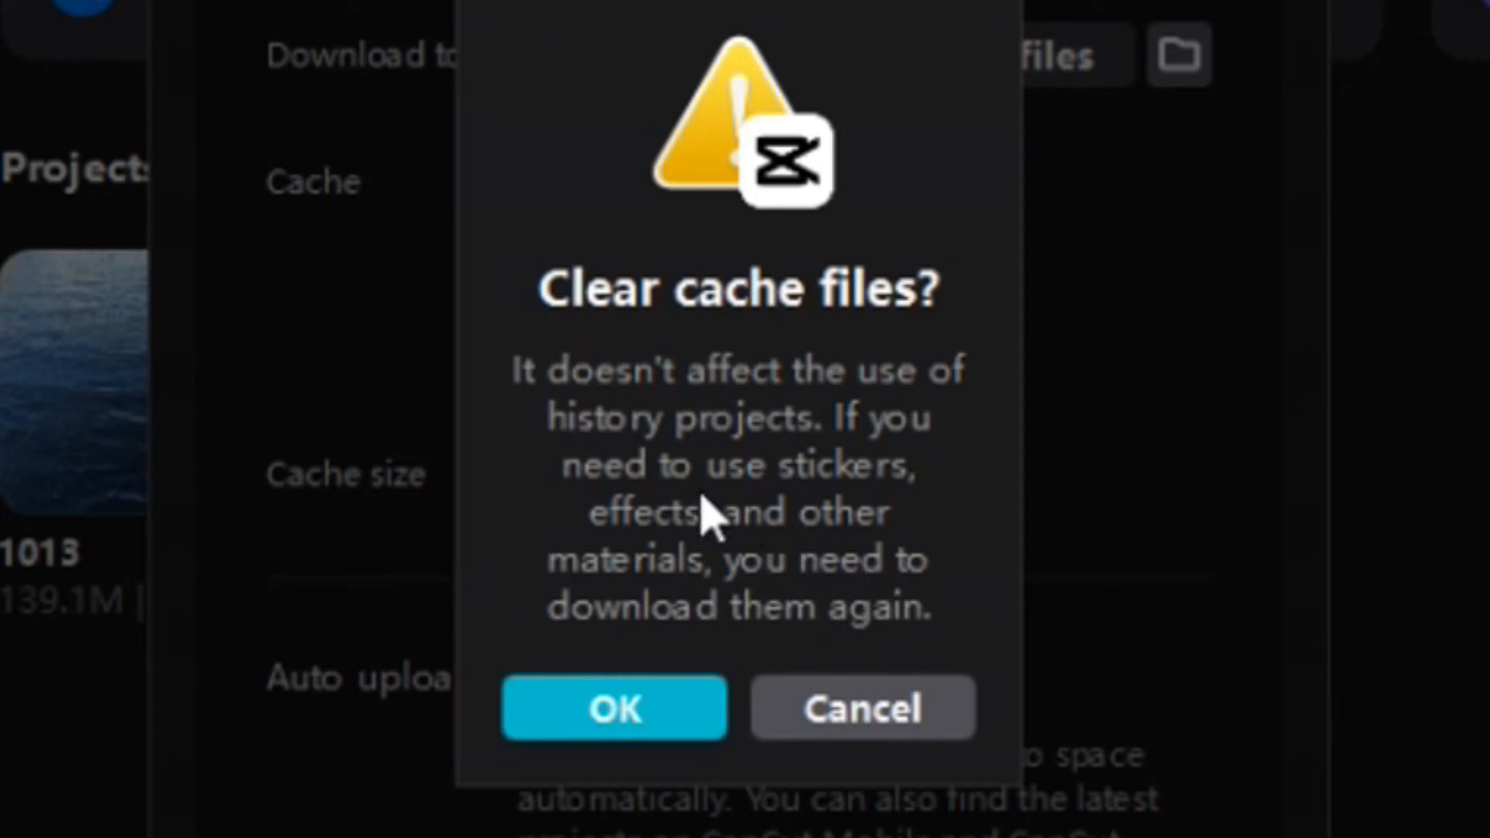
mouse_move(841, 504)
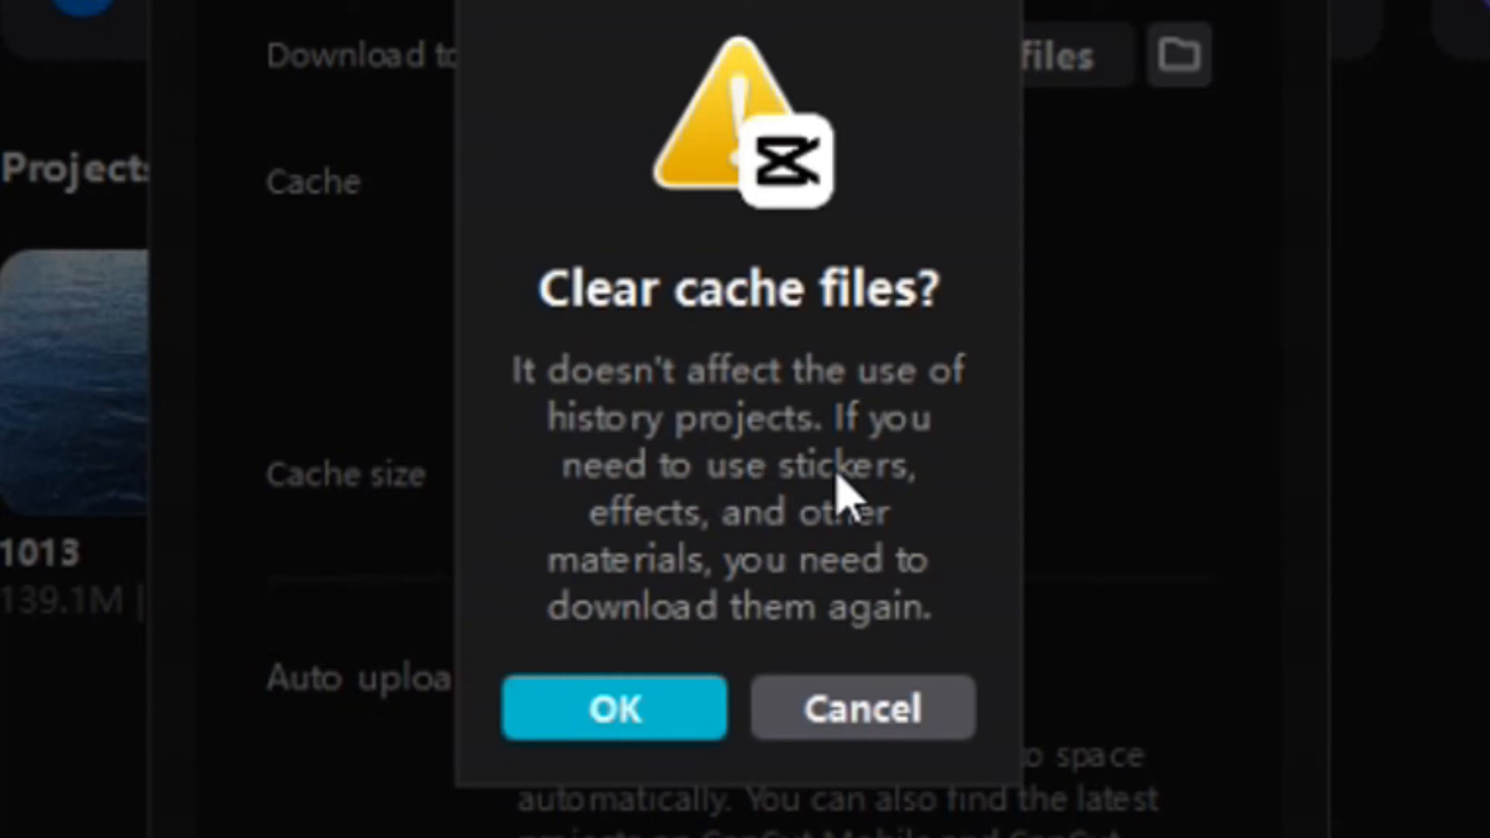
mouse_move(760, 584)
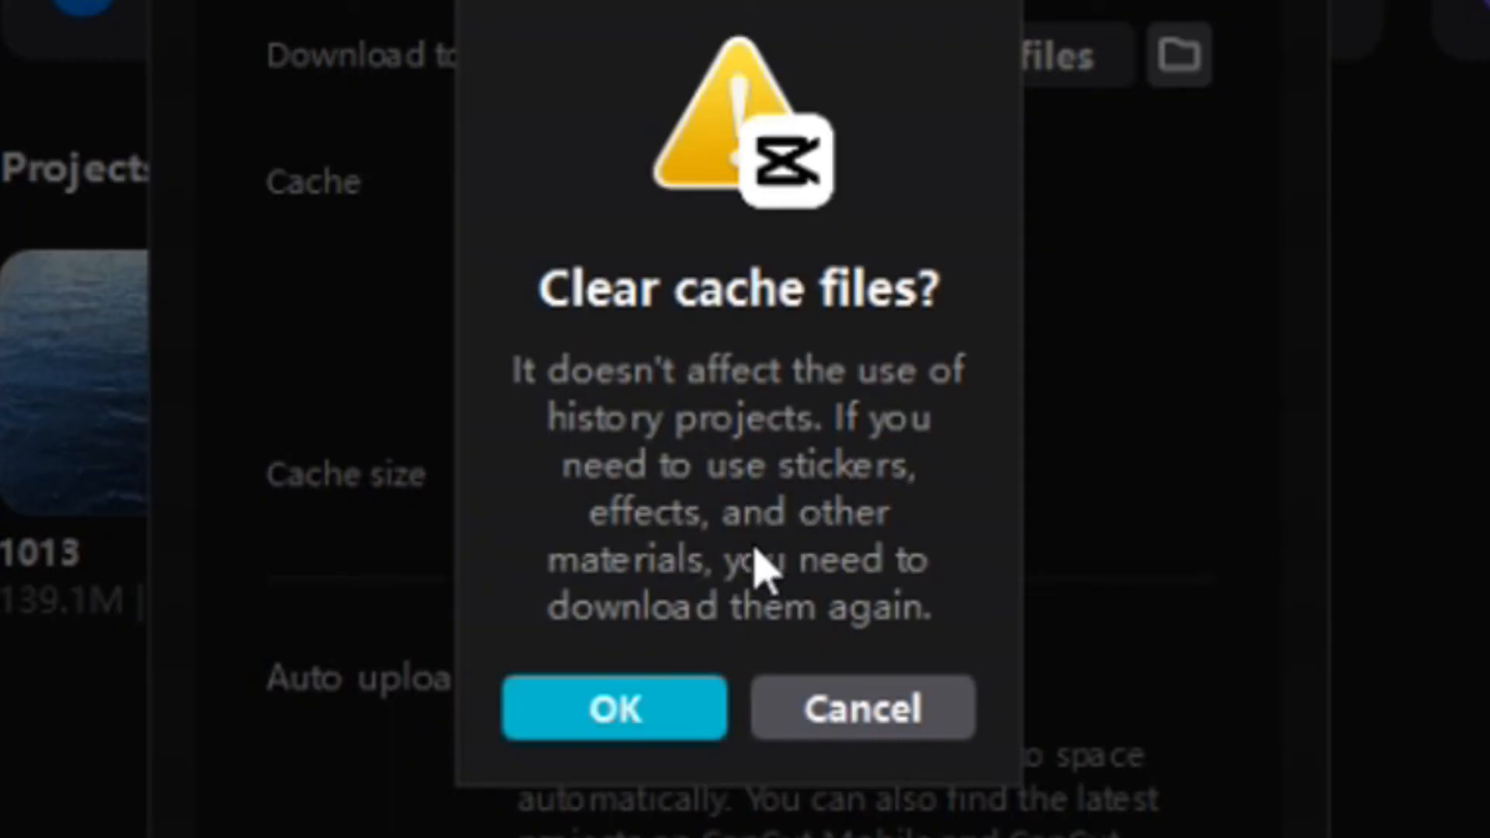
mouse_move(779, 524)
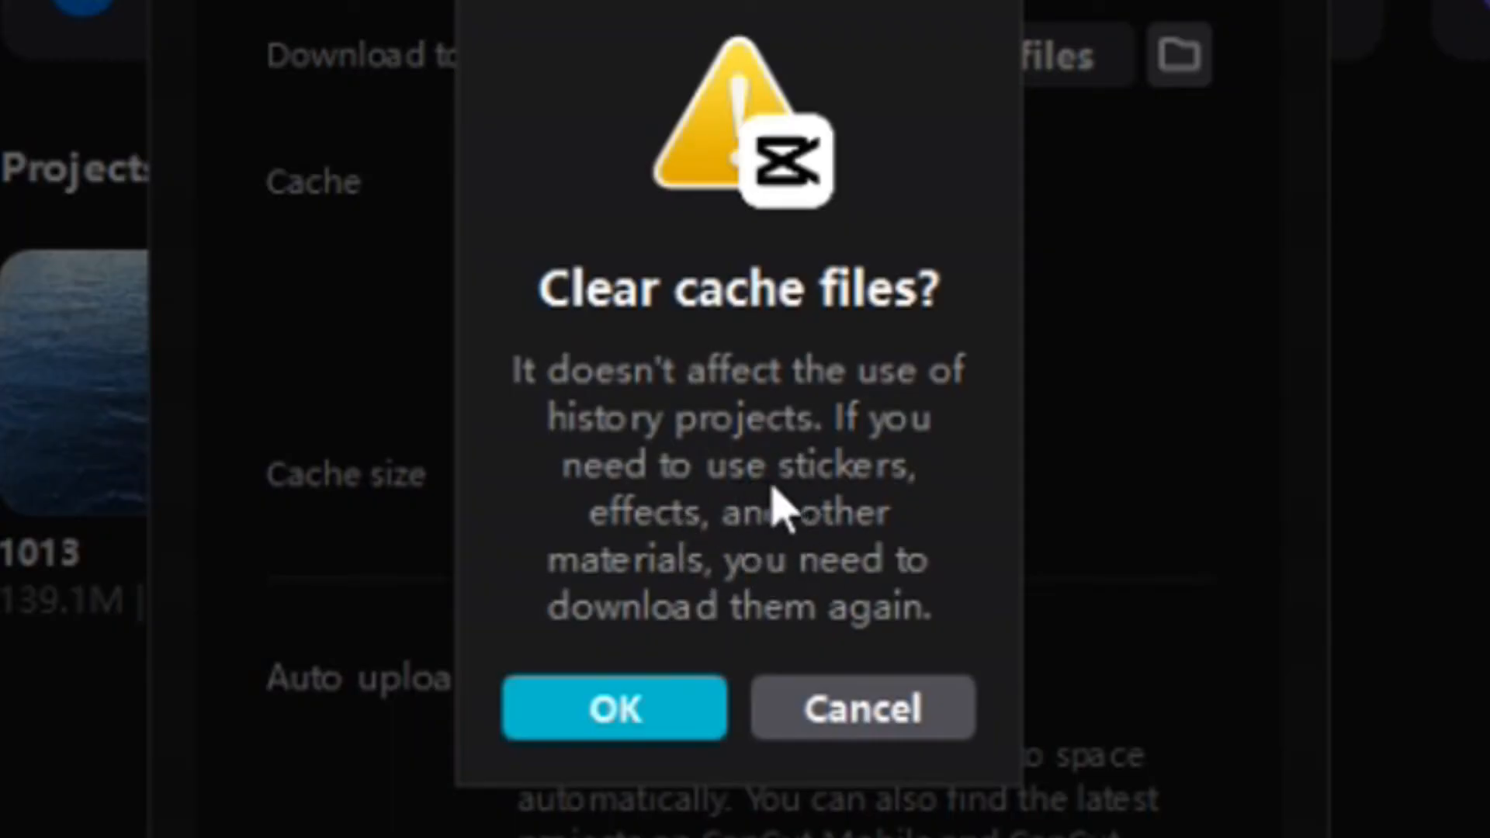
mouse_move(718, 478)
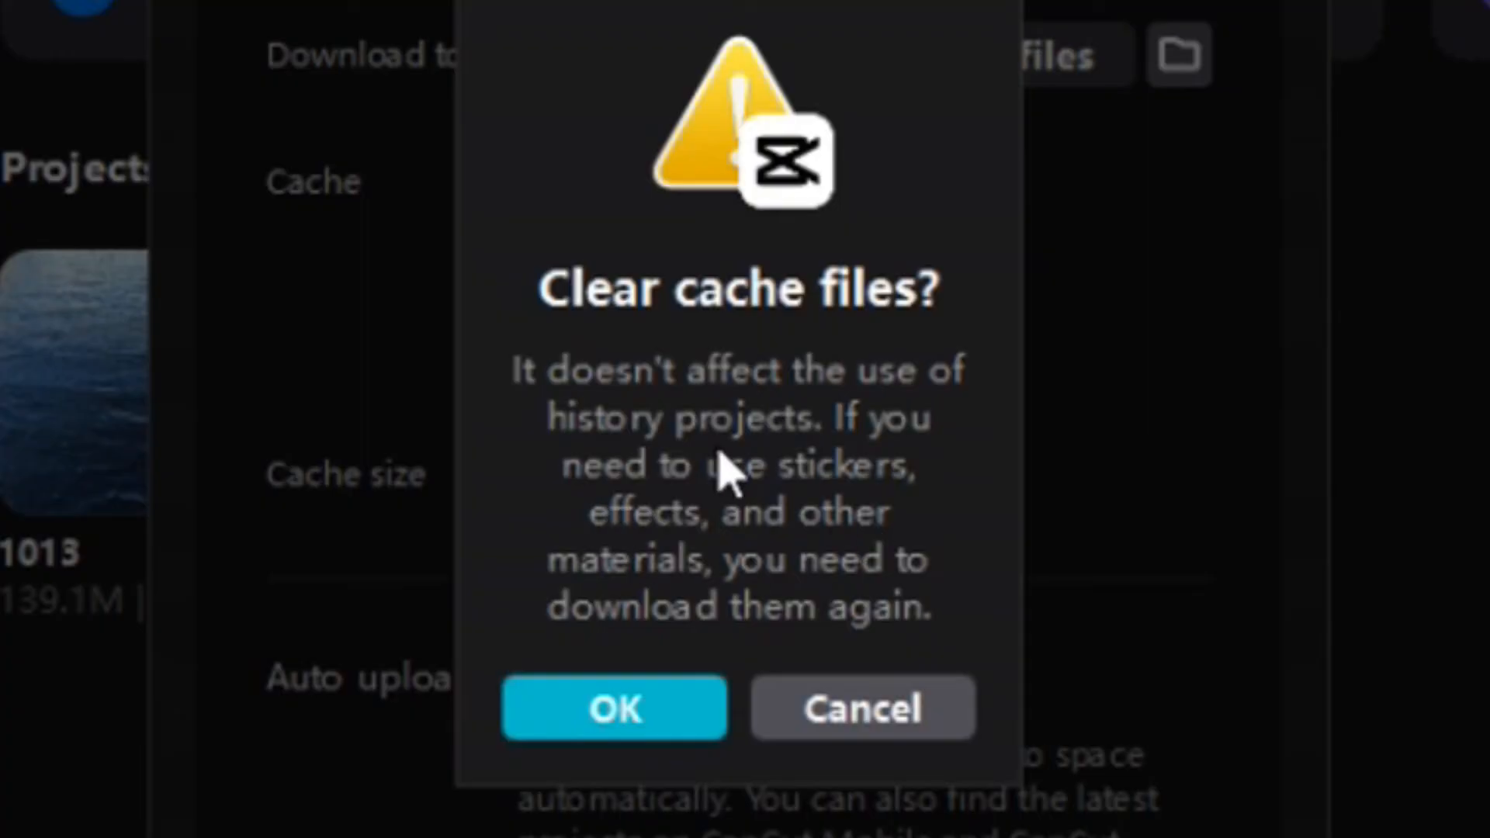
mouse_move(874, 568)
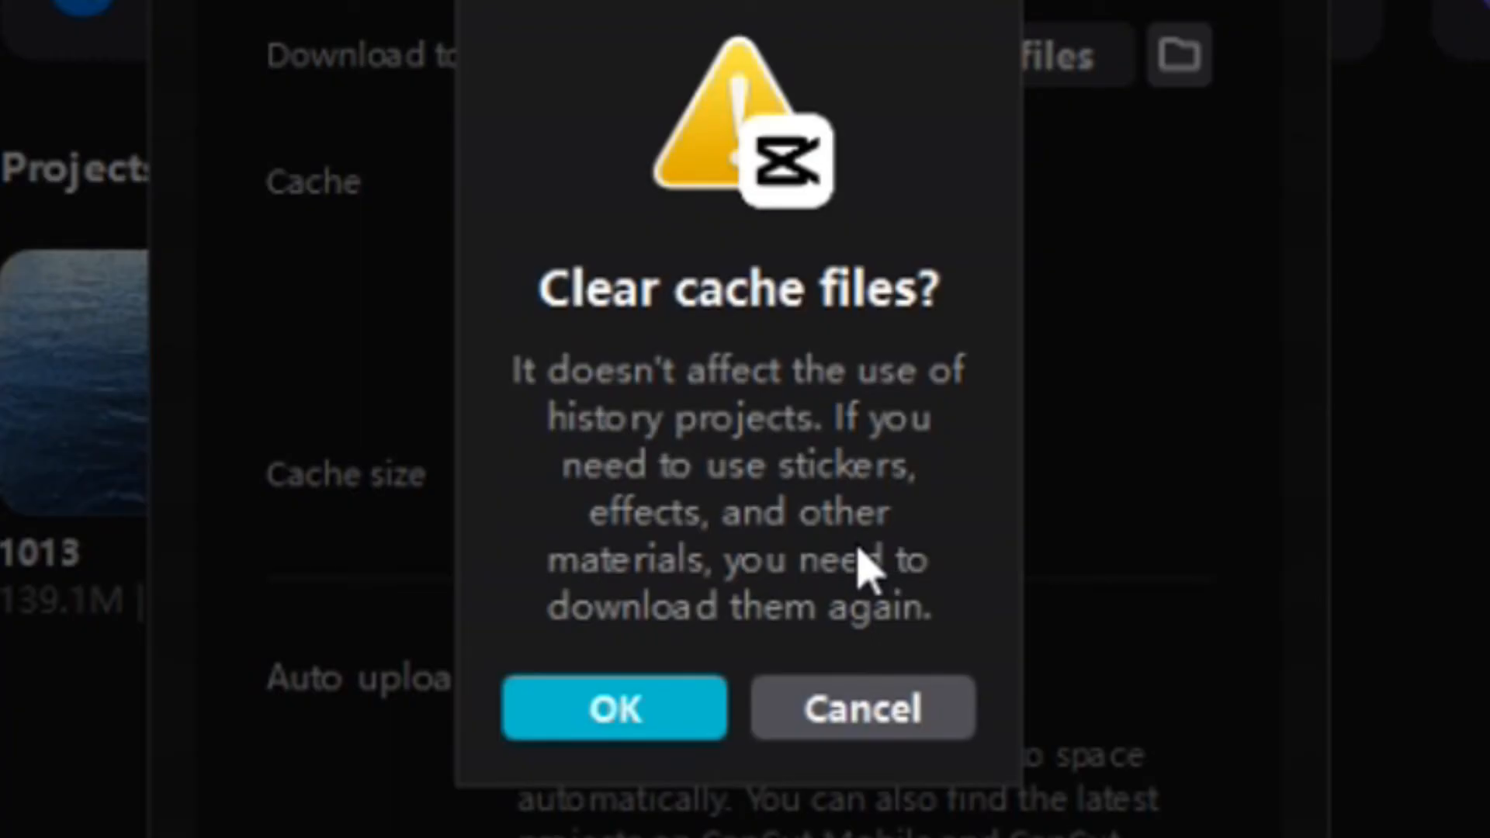
Confirm 'Clear cache files?' with OK so cached files start being removed
click(613, 710)
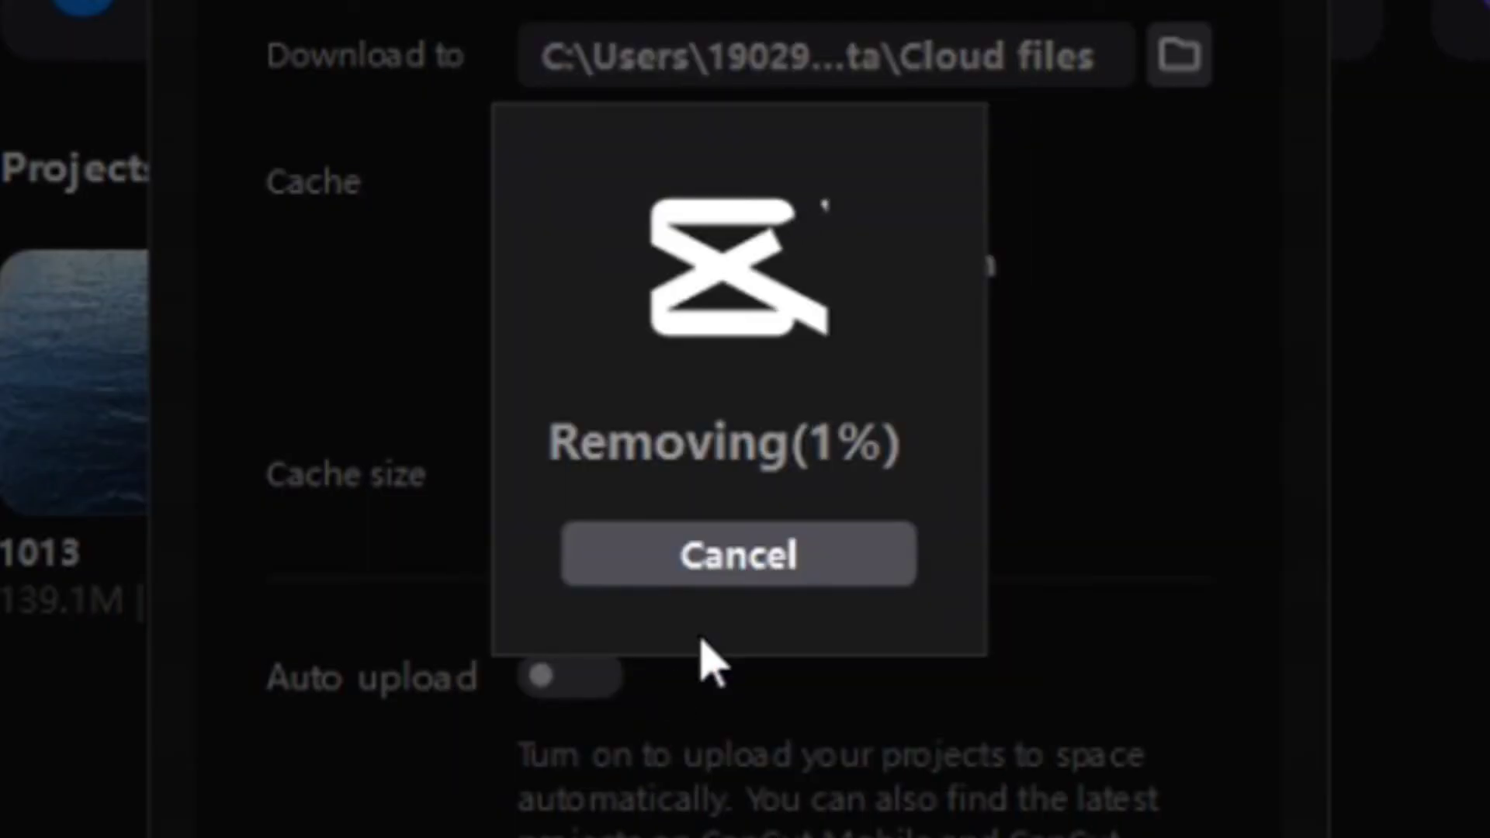
mouse_move(895, 305)
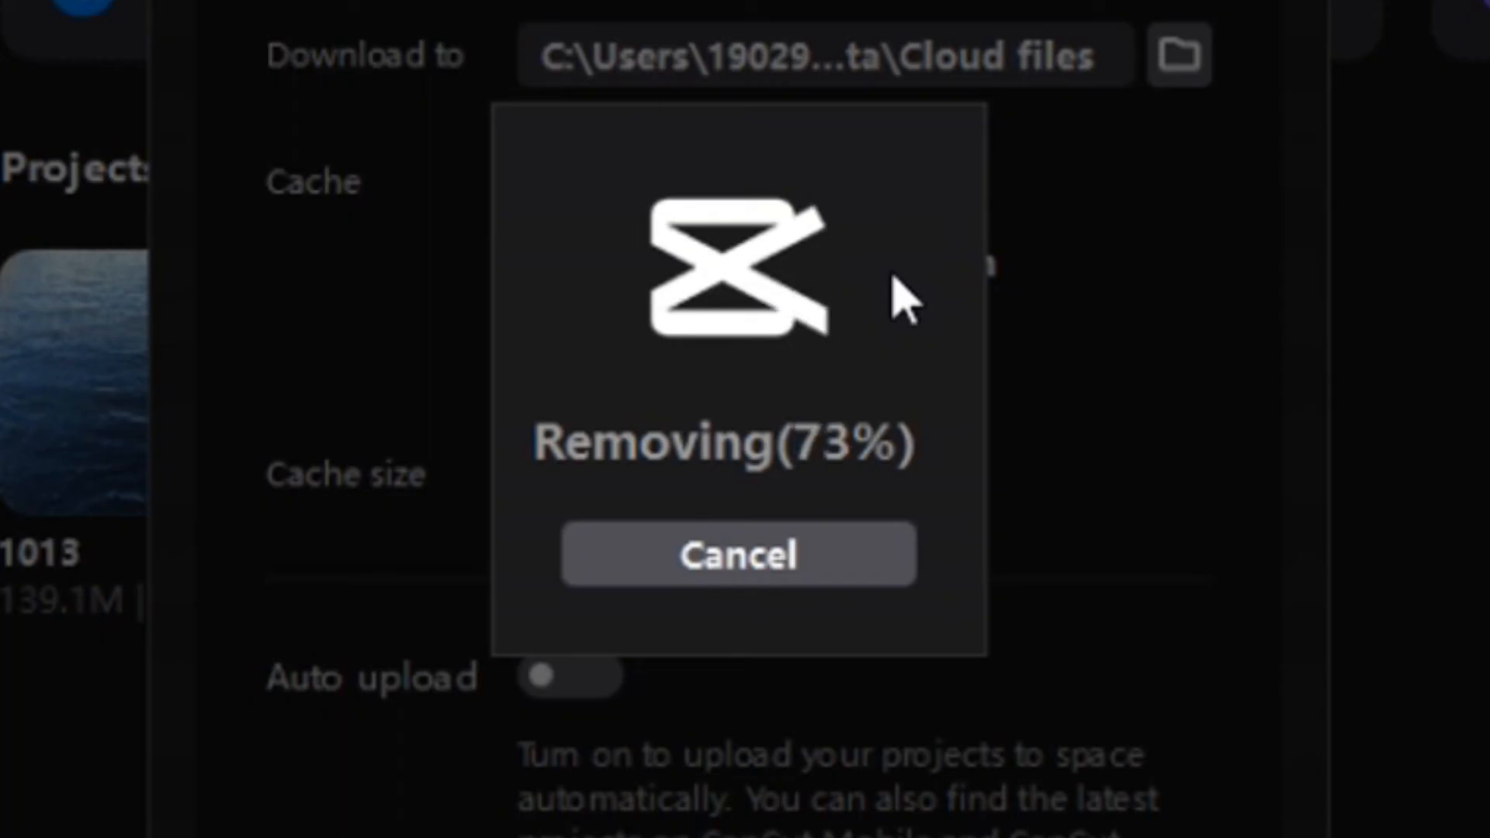
mouse_move(1055, 408)
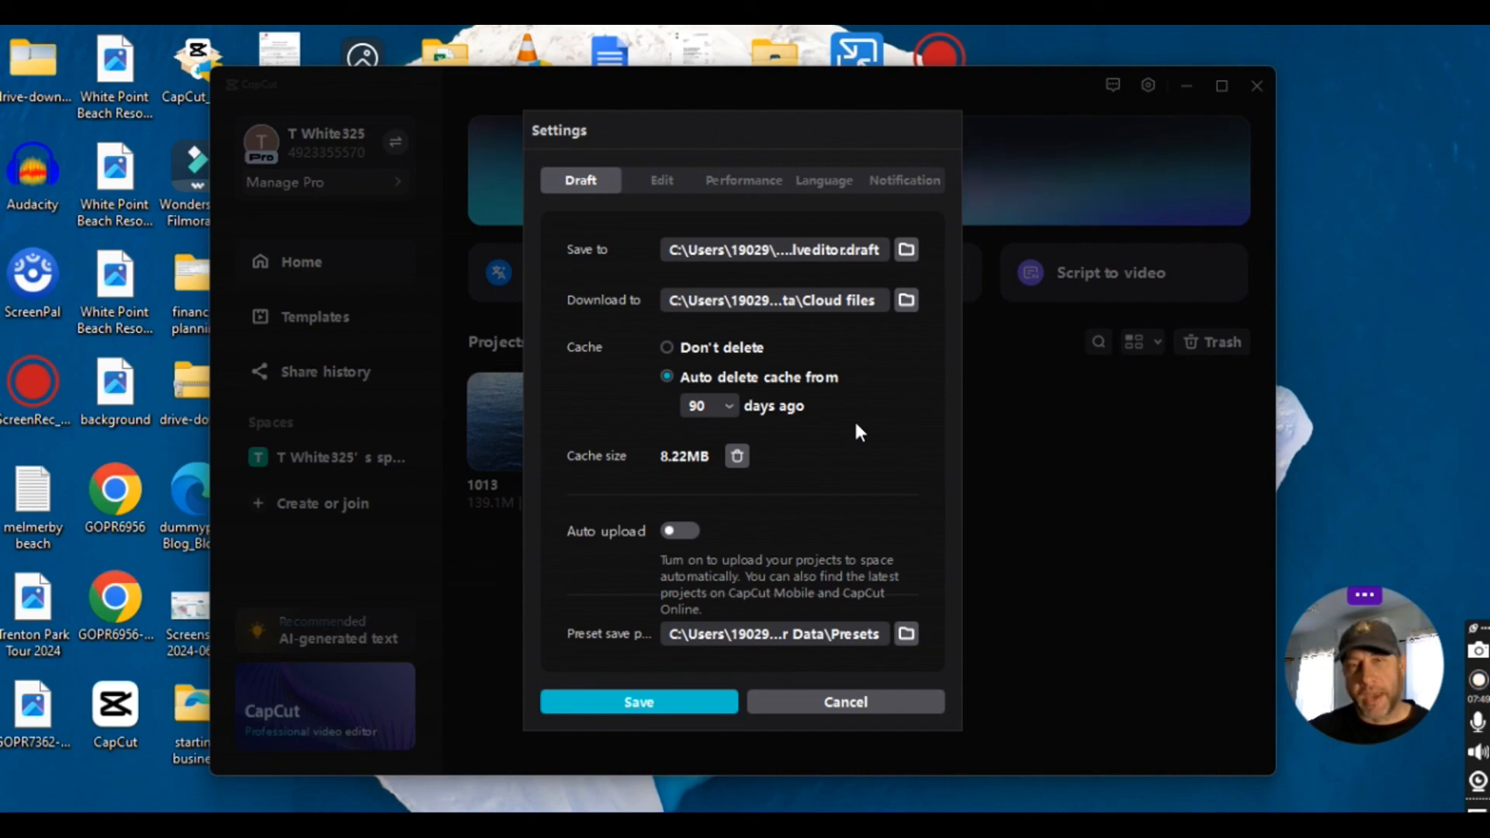
mouse_move(851, 610)
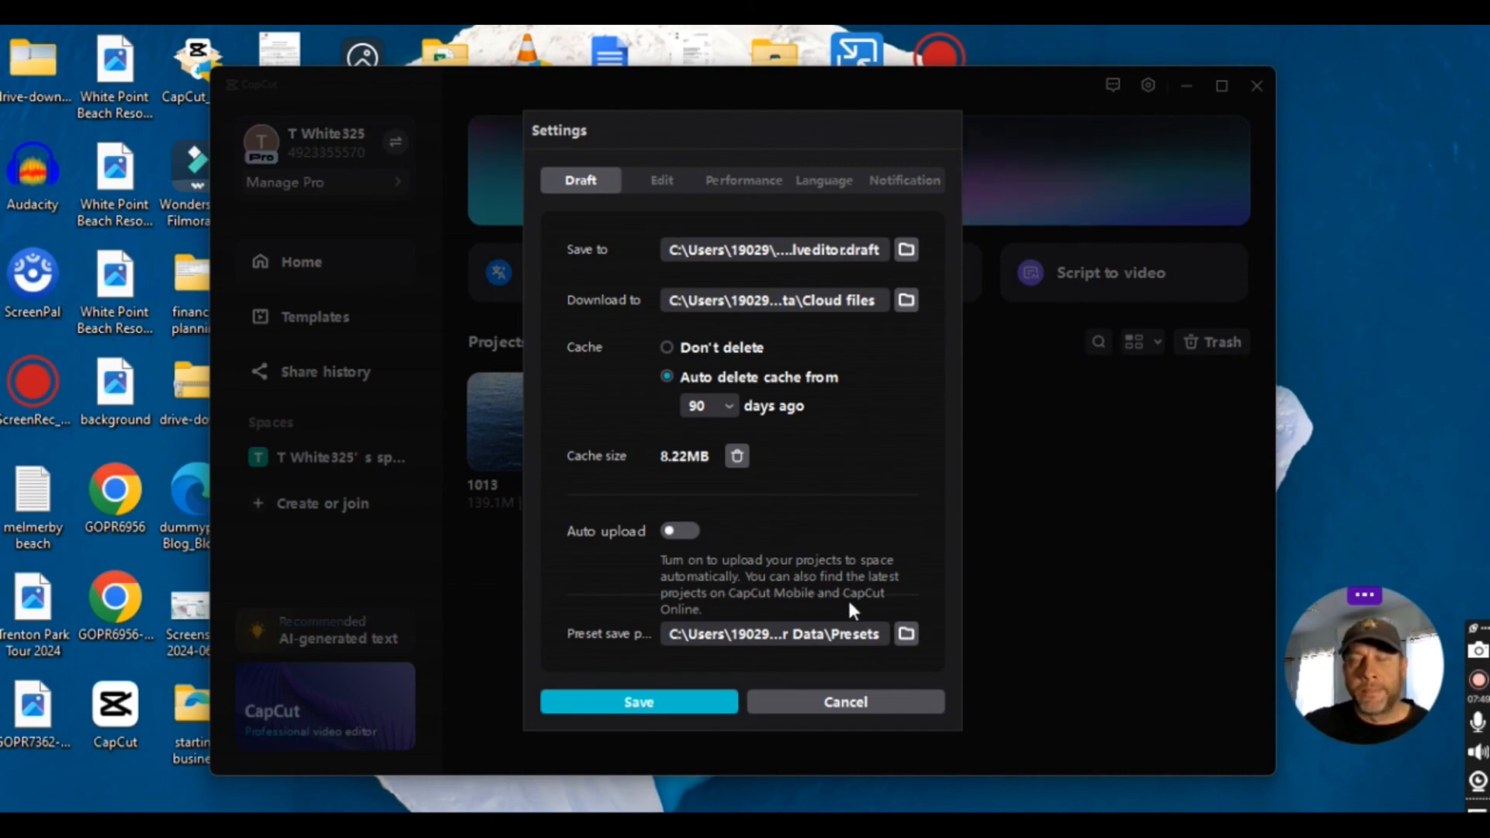